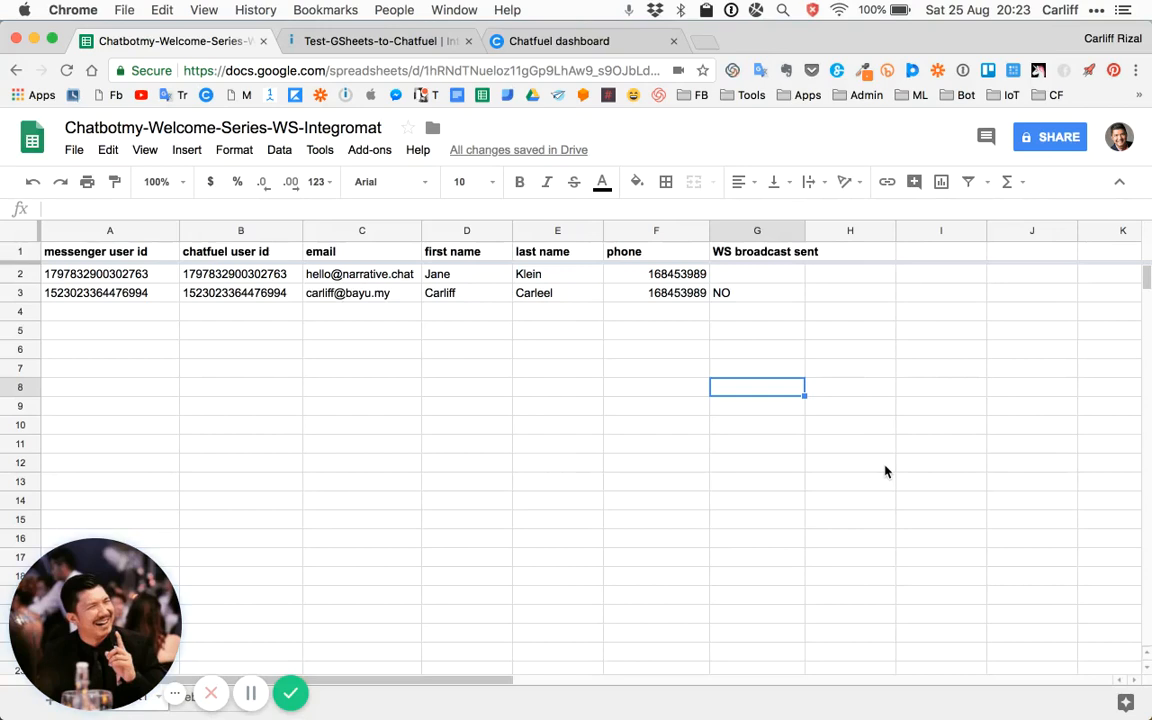
pyautogui.moveTo(527, 465)
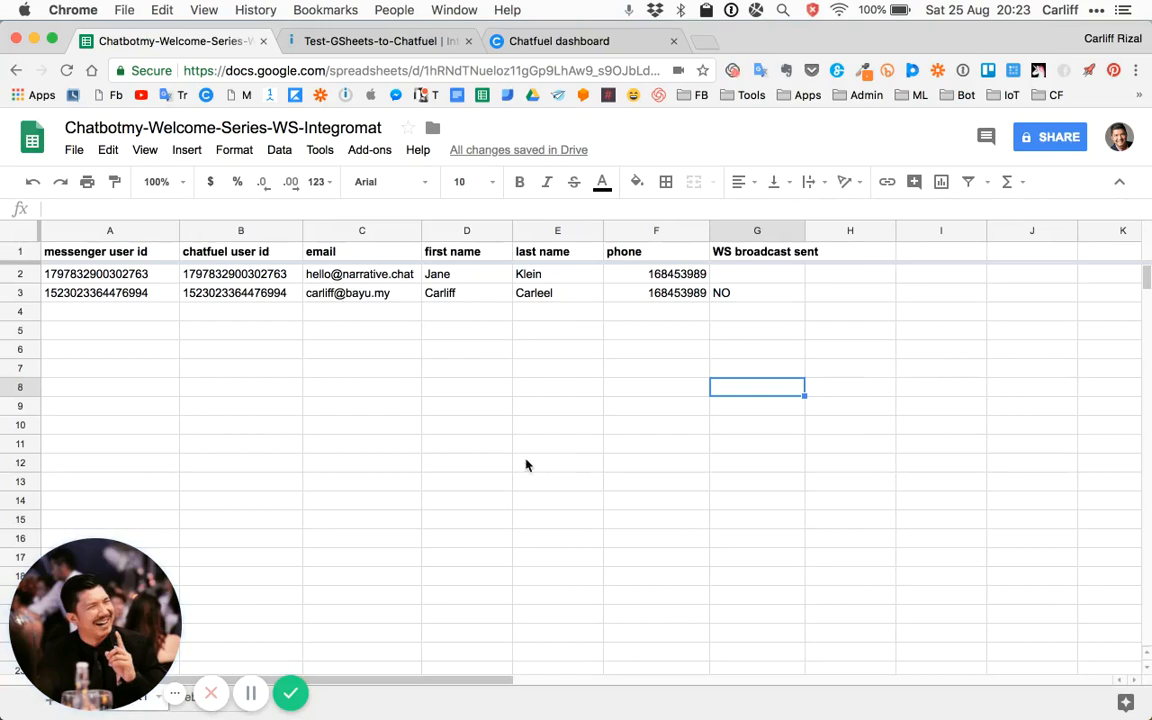
pyautogui.moveTo(733, 304)
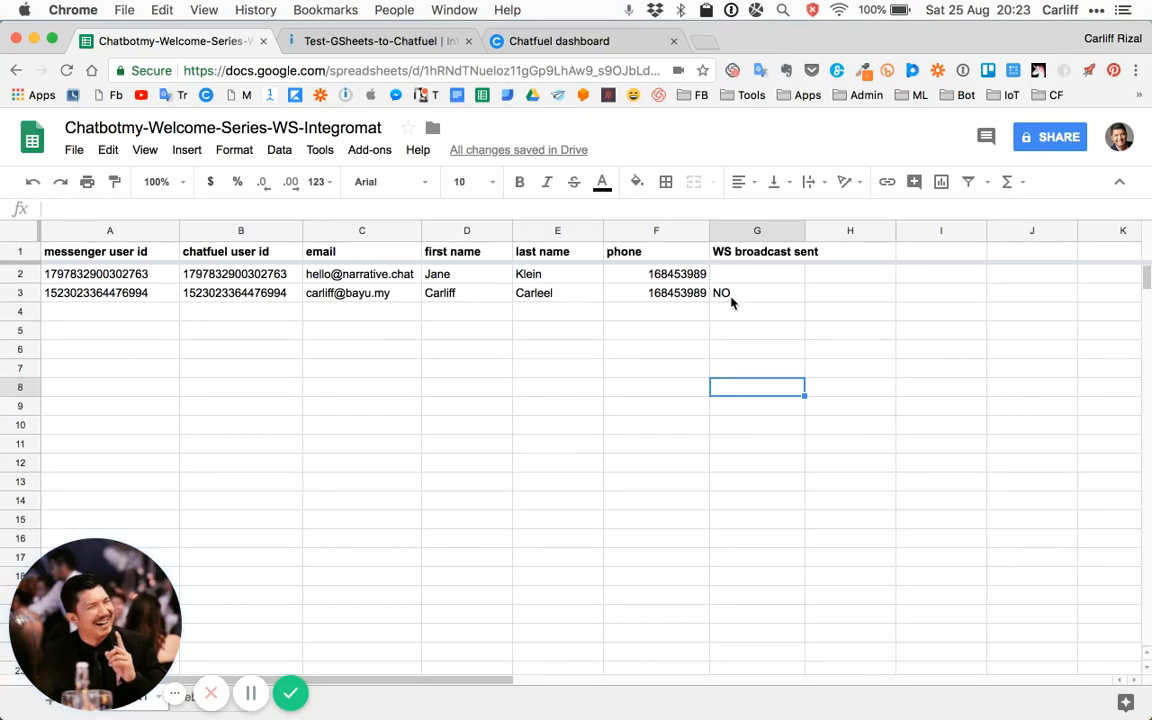
# Open the Chatbot Malaysia conversation in Messenger, where the bot reports the attribute as NO
pyautogui.click(757, 292)
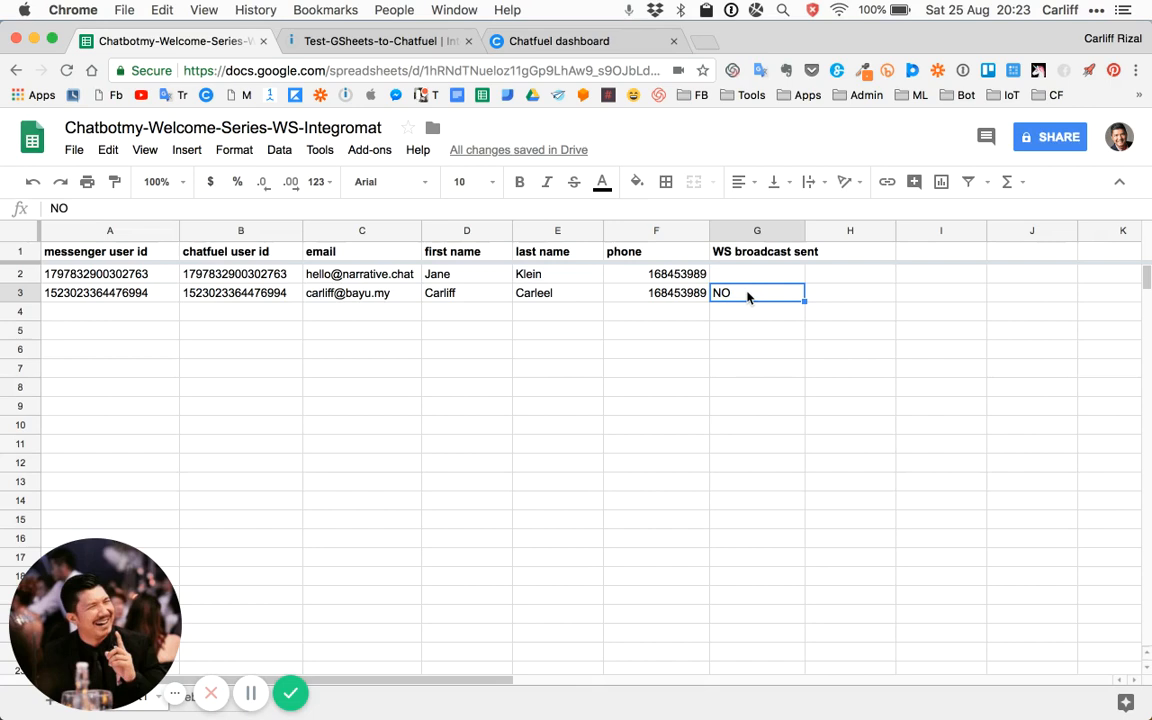
pyautogui.click(559, 41)
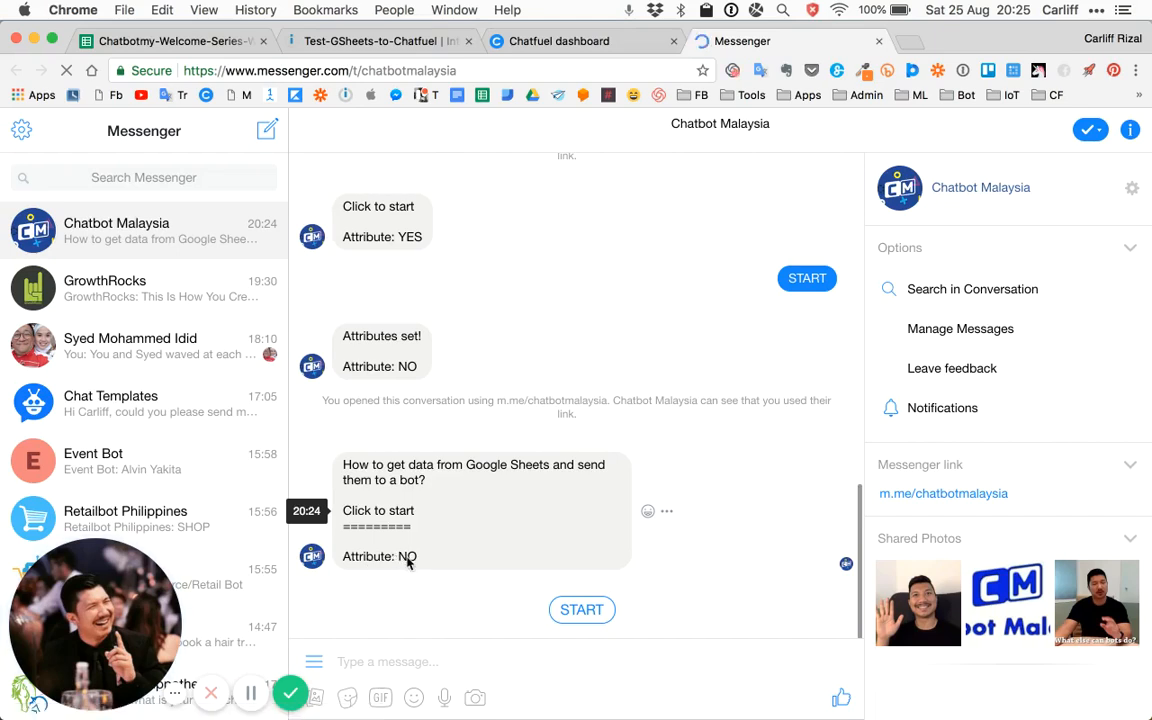
pyautogui.click(170, 41)
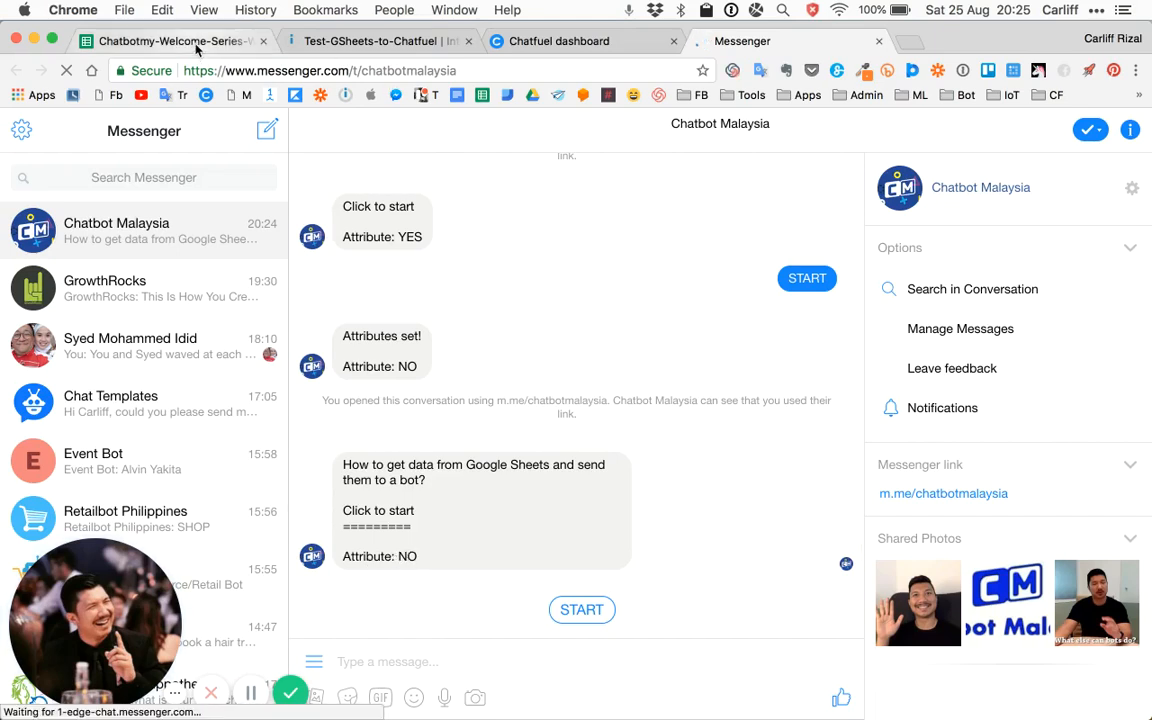
pyautogui.moveTo(558, 279)
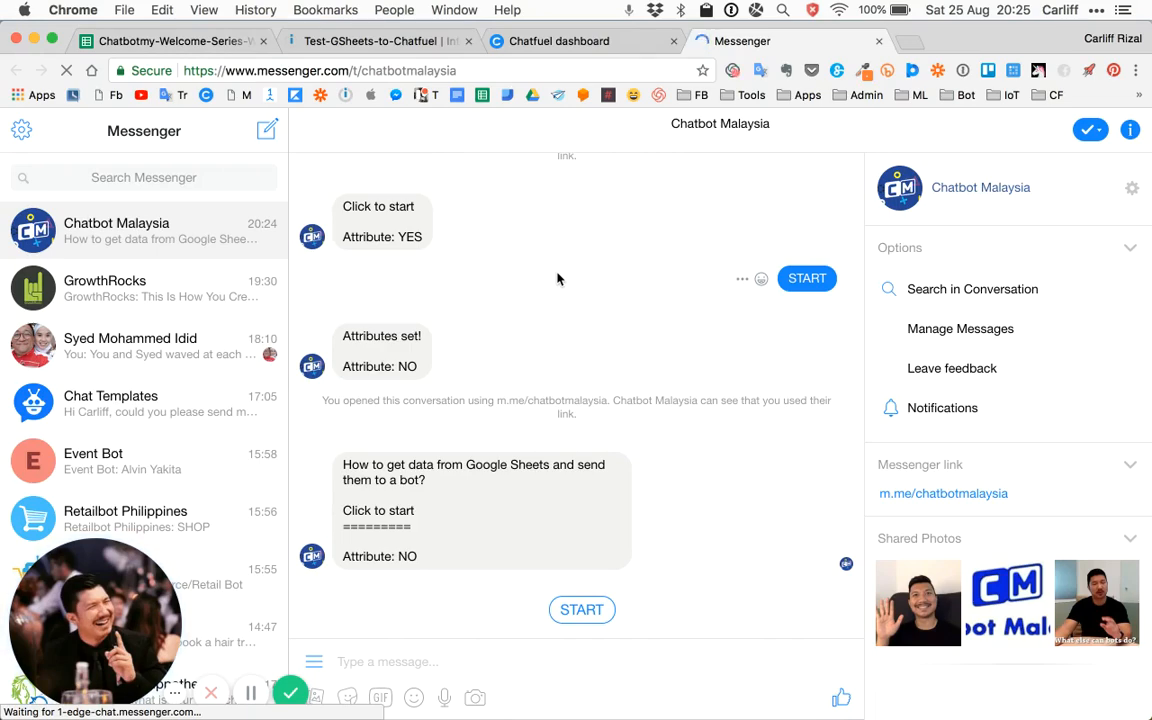
# Overwrite cell G3's NO with YES123 in the contact spreadsheet and commit it
pyautogui.click(170, 41)
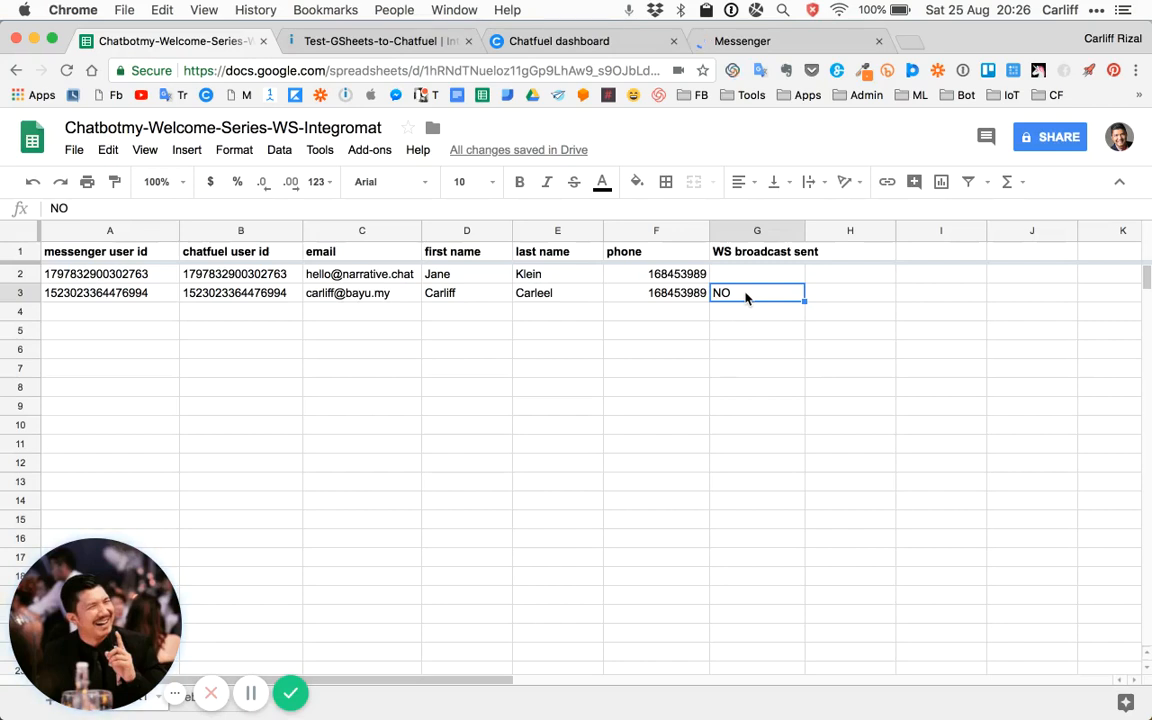
pyautogui.moveTo(740, 298)
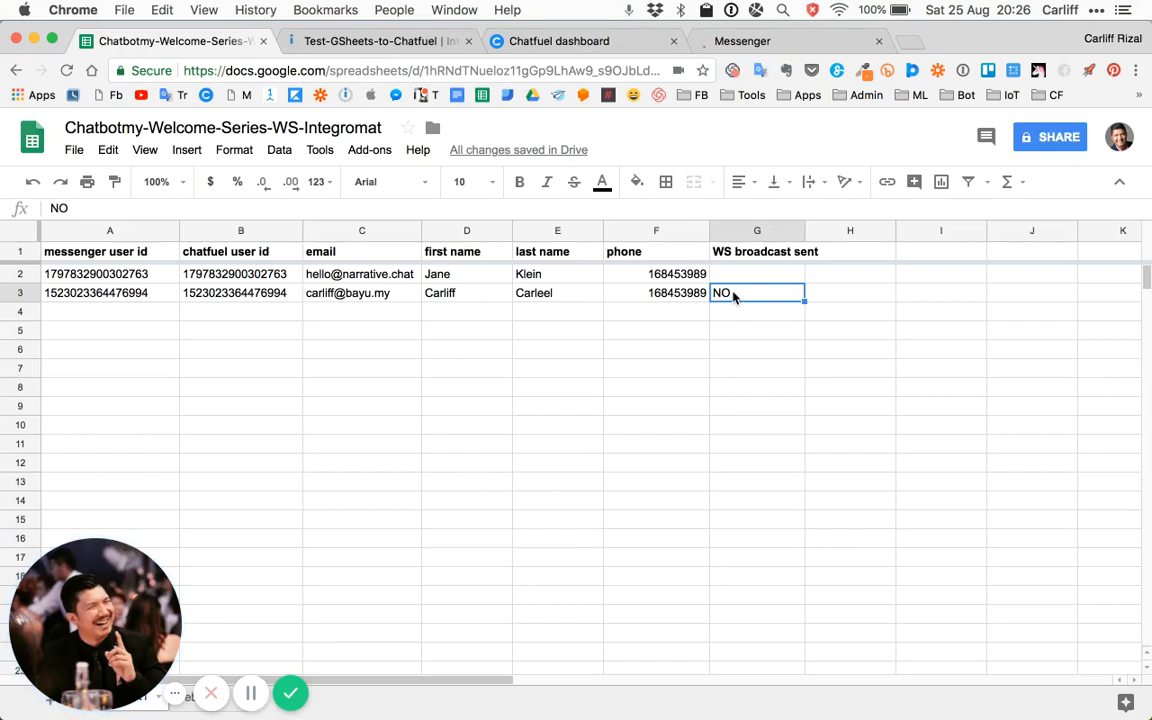
pyautogui.write('YES')
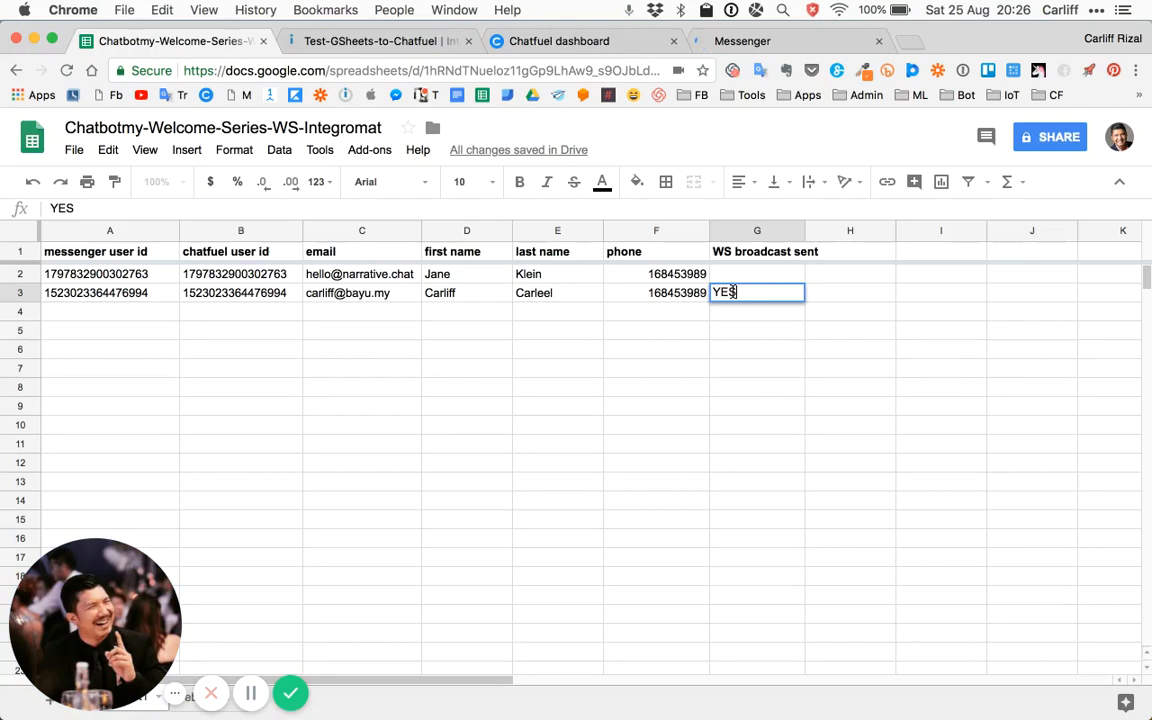
pyautogui.write('123')
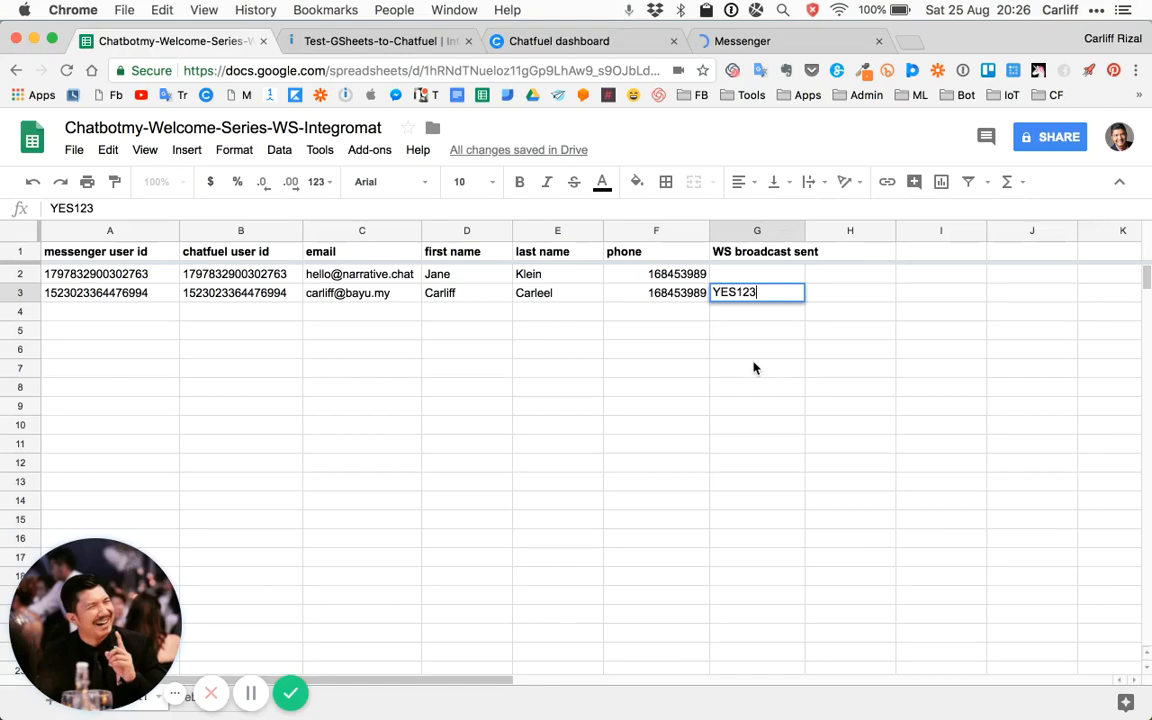
pyautogui.click(560, 41)
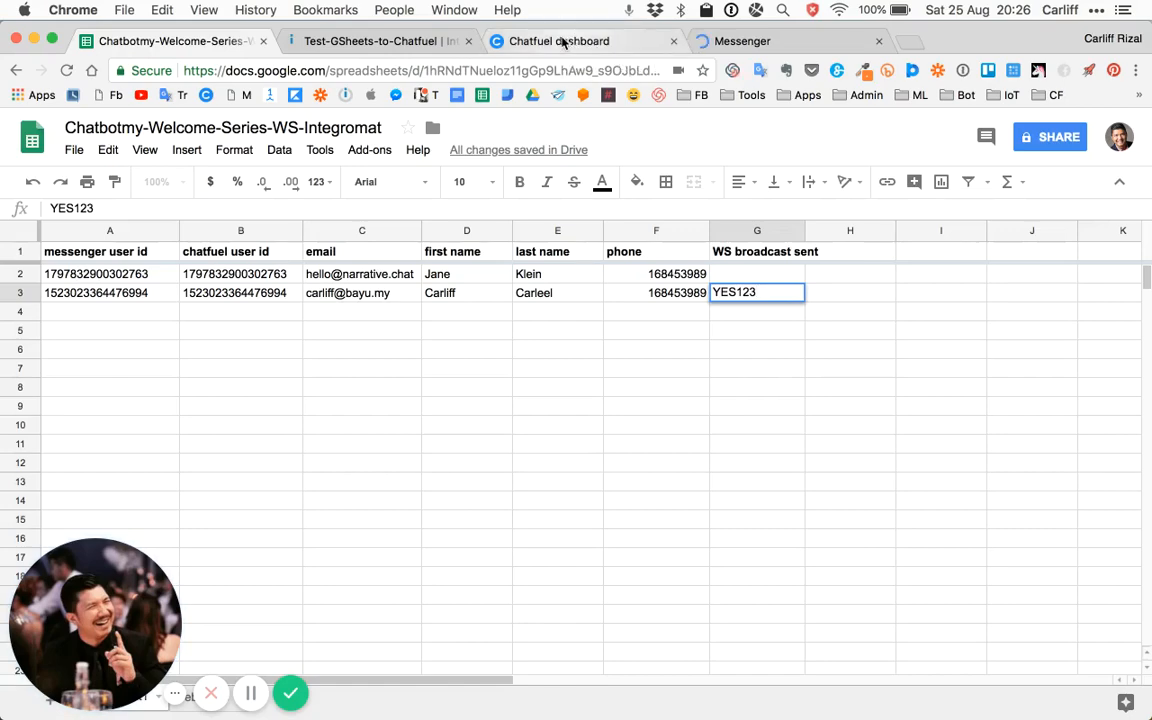
# Scroll the Chatfuel test block down to its JSON API plugin
pyautogui.click(558, 41)
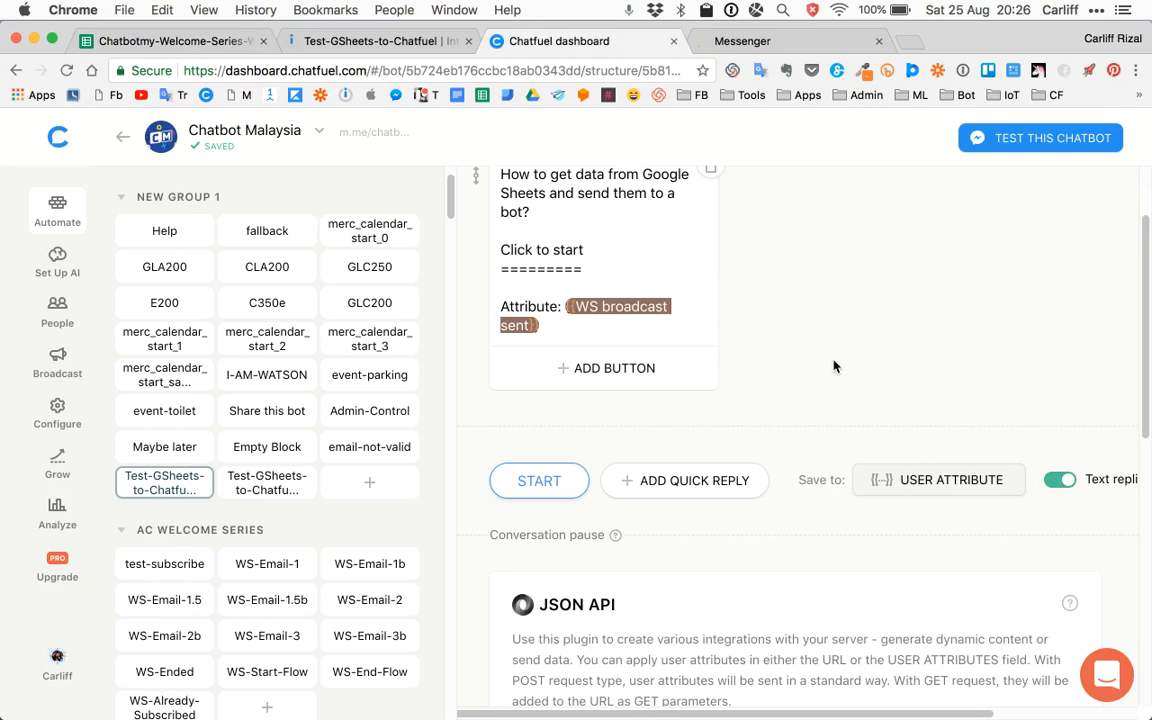
pyautogui.scroll(-3)
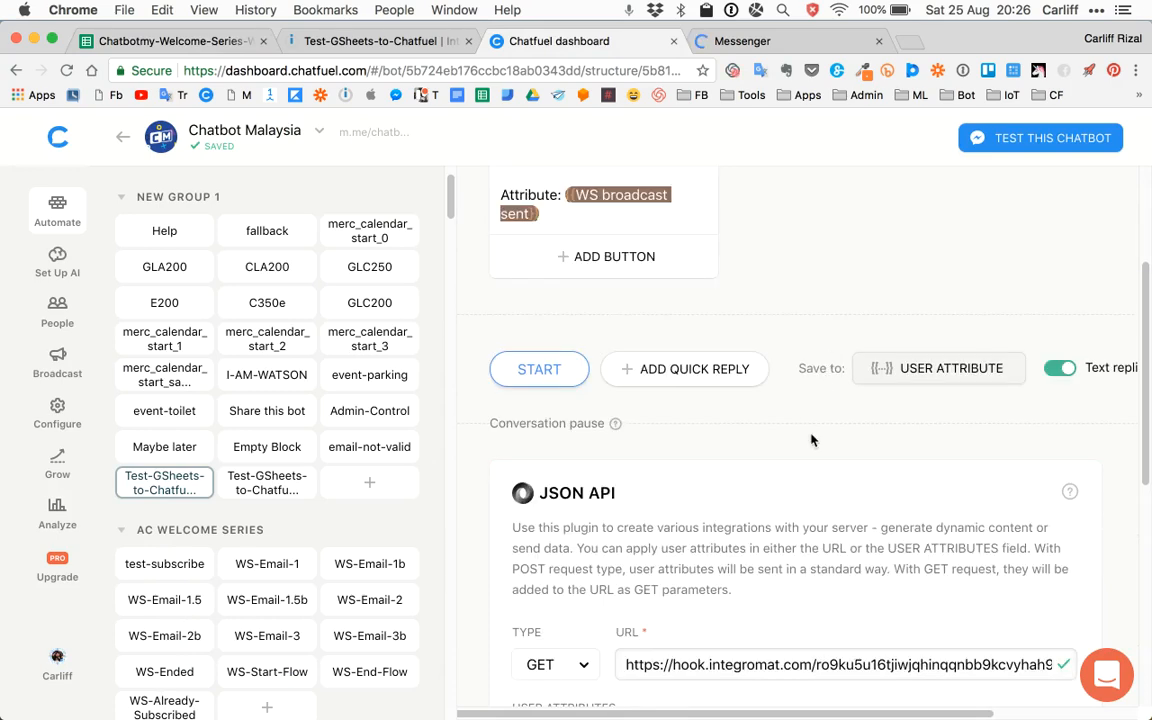
pyautogui.scroll(-3)
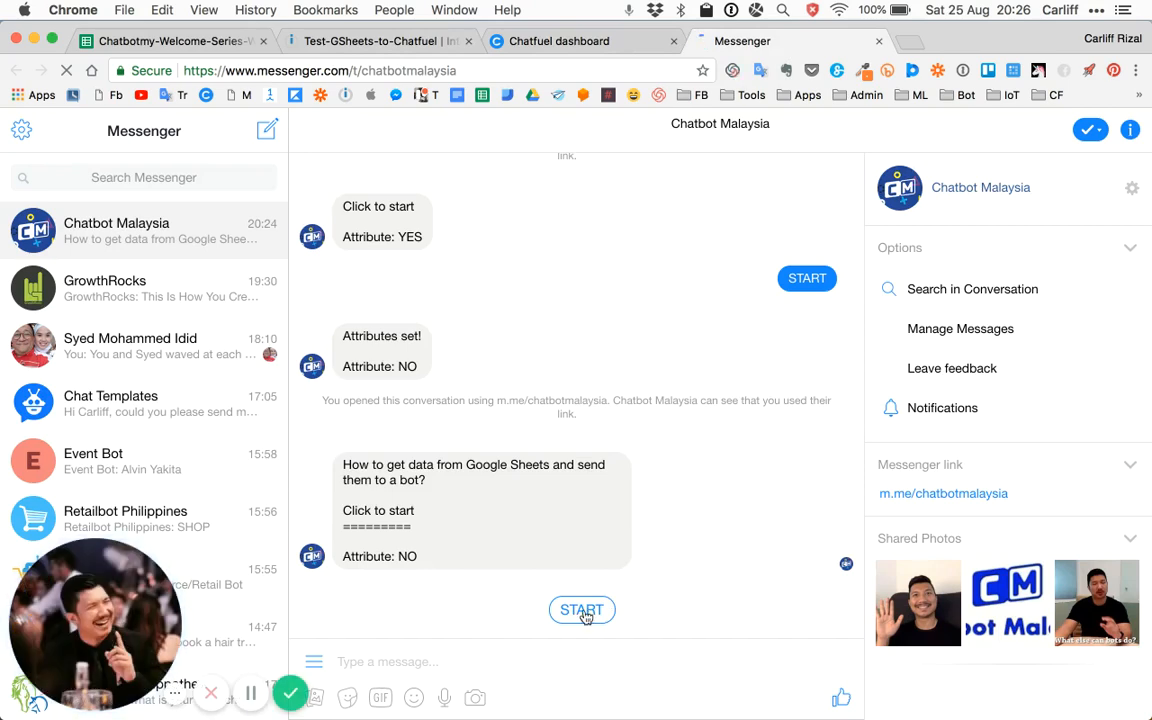
# Tap START in Messenger so the bot replies 'Attribute Changed' with YES123
pyautogui.click(581, 610)
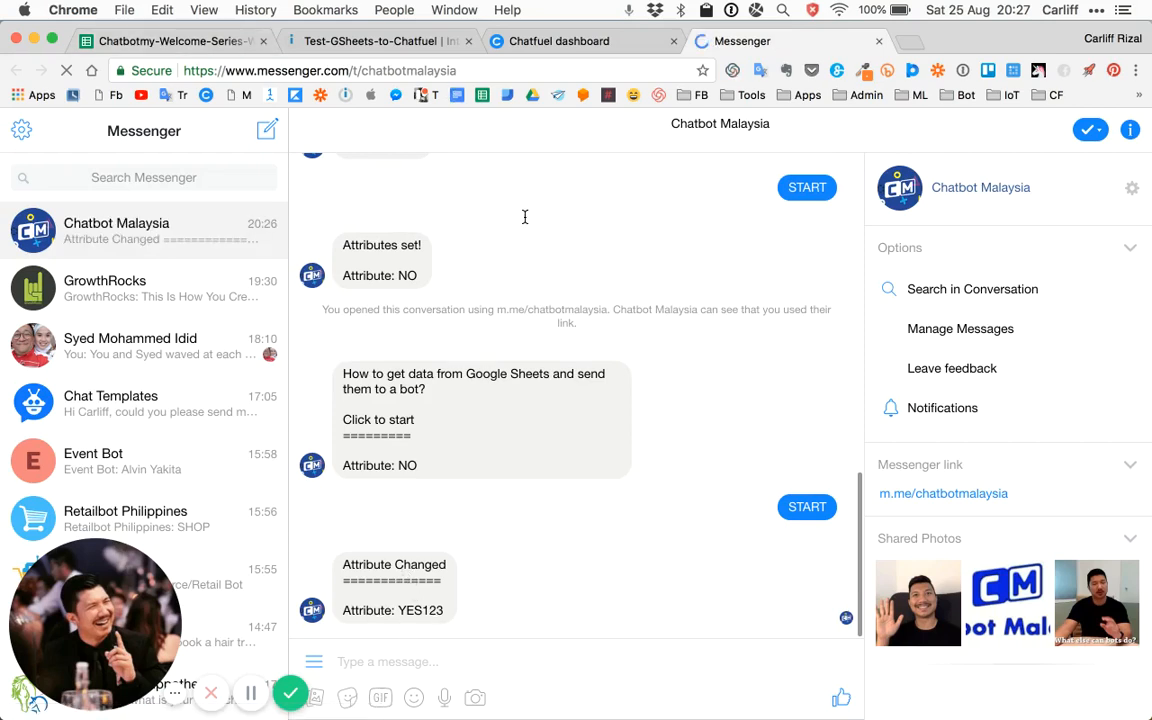
pyautogui.click(165, 41)
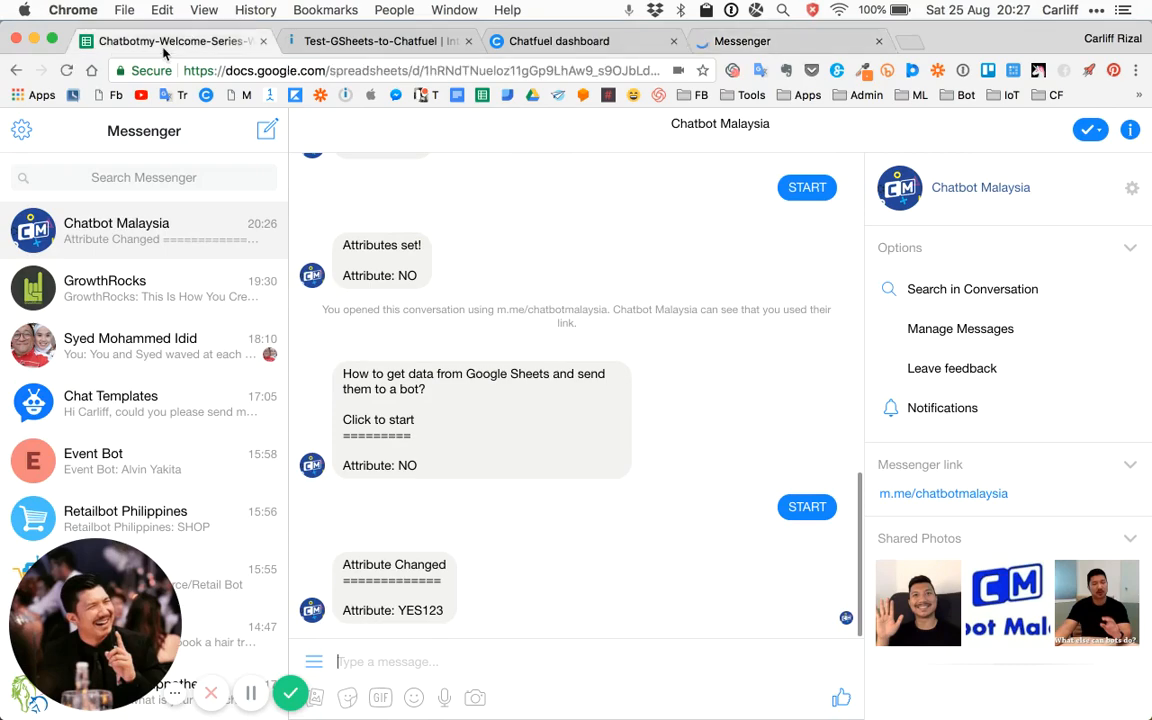
# View the spreadsheet with Carliff's row reading YES123
pyautogui.click(170, 41)
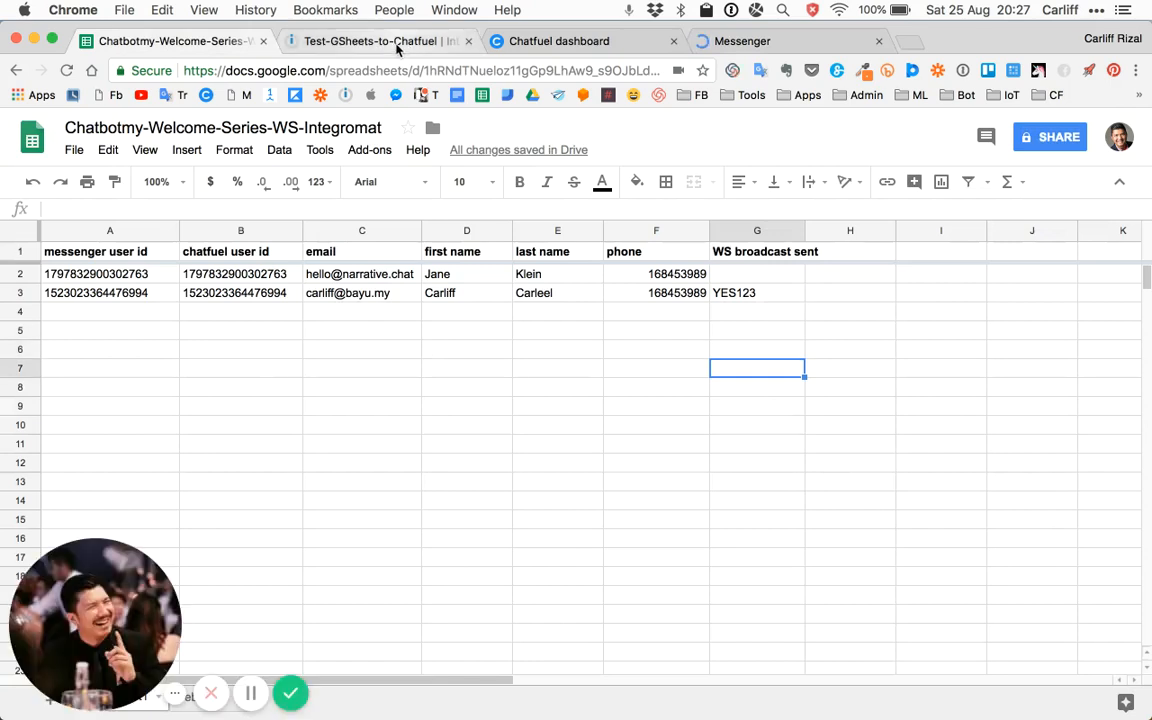
pyautogui.click(378, 41)
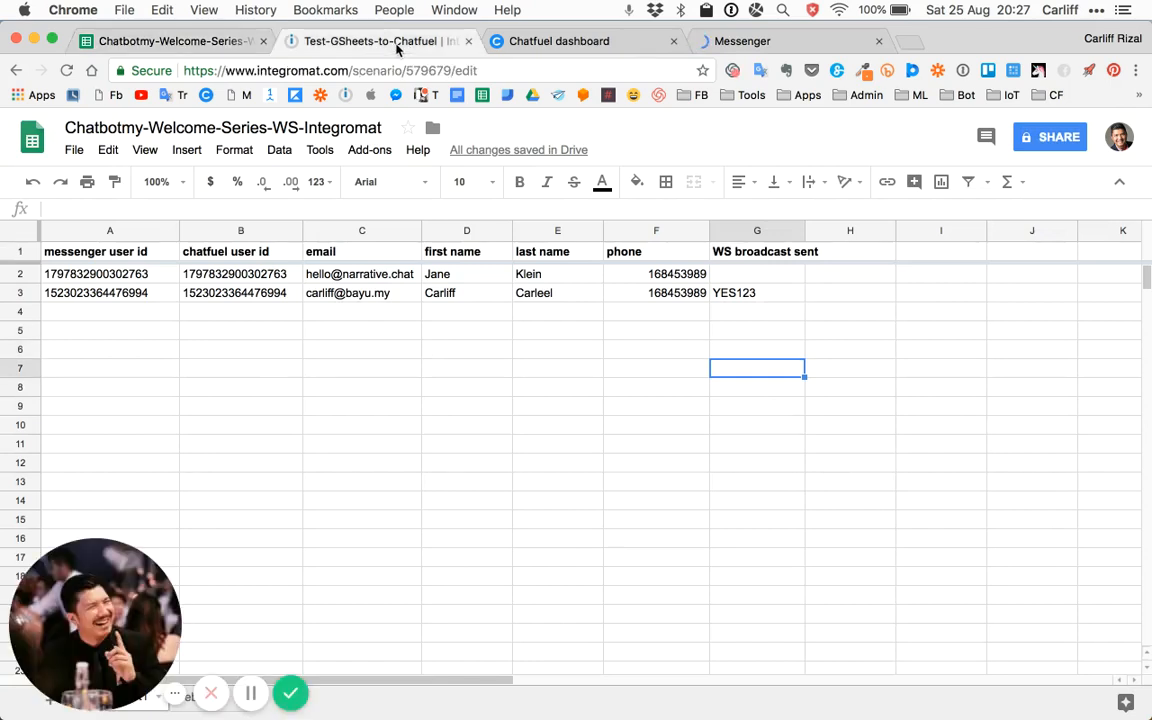
# Inspect the Webhooks module of the completed Test-GSheets-to-Chatfuel run, one bundle per step
pyautogui.click(371, 41)
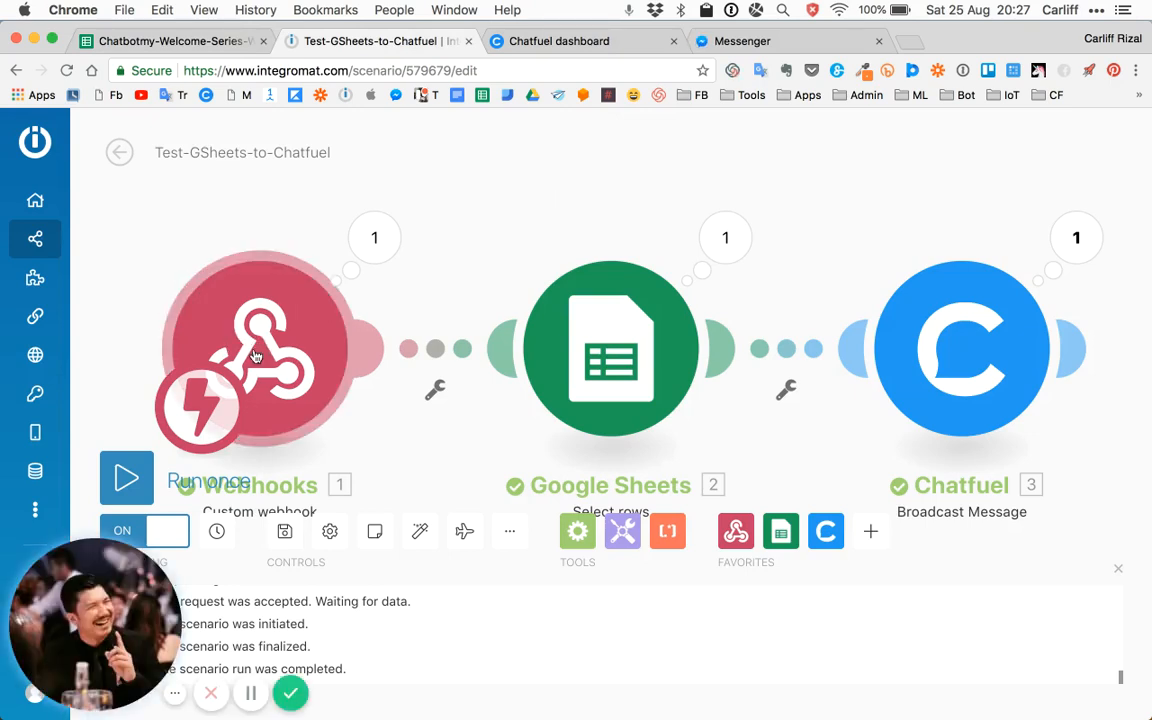
pyautogui.click(258, 348)
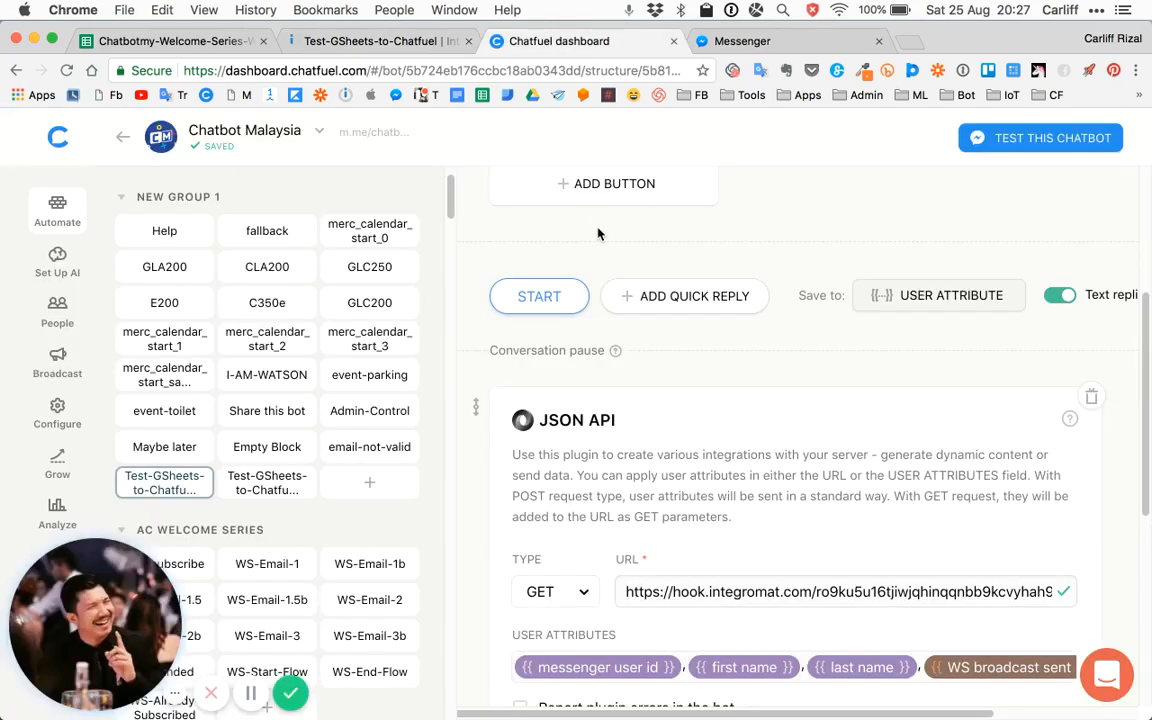
# Review the Test-GSheets-to-Chatfuel-1 block's JSON API webhook URL and user attributes
pyautogui.scroll(-3)
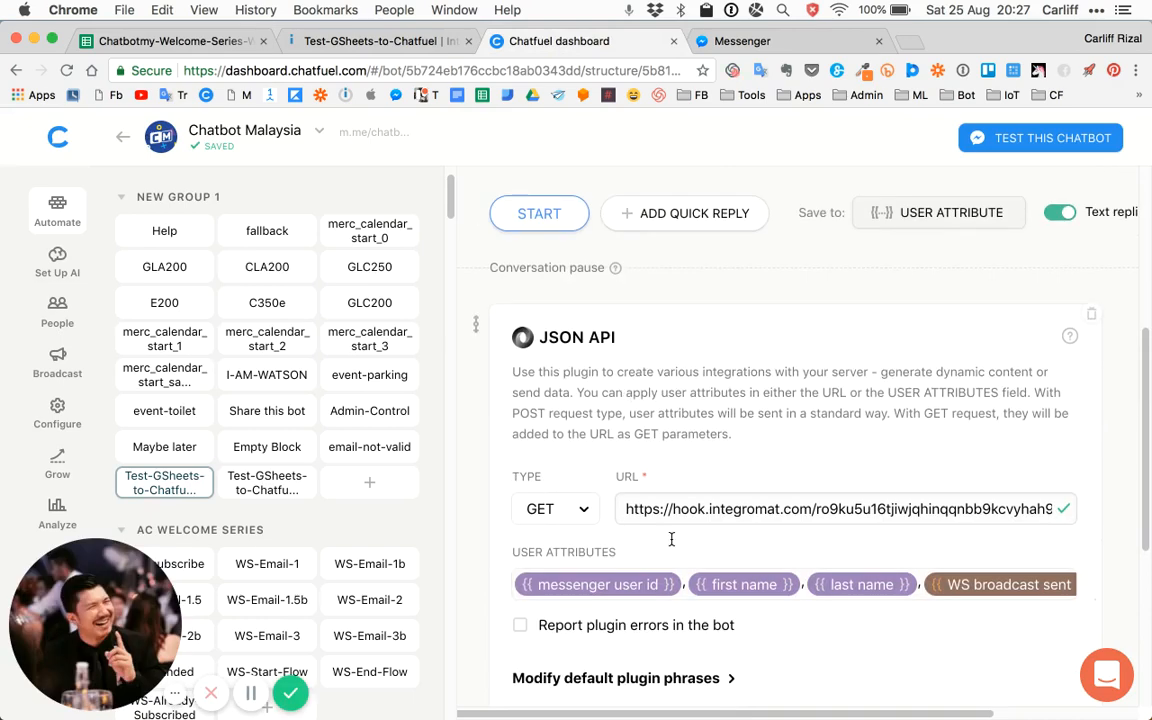
pyautogui.moveTo(805, 440)
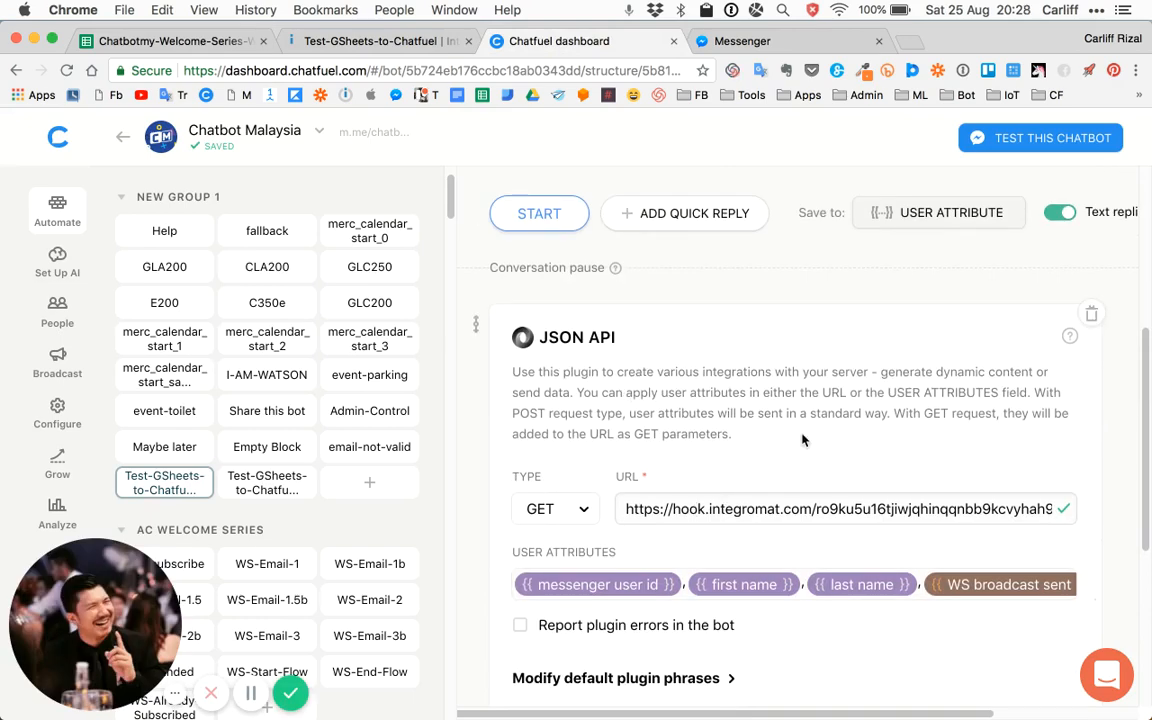
pyautogui.scroll(-3)
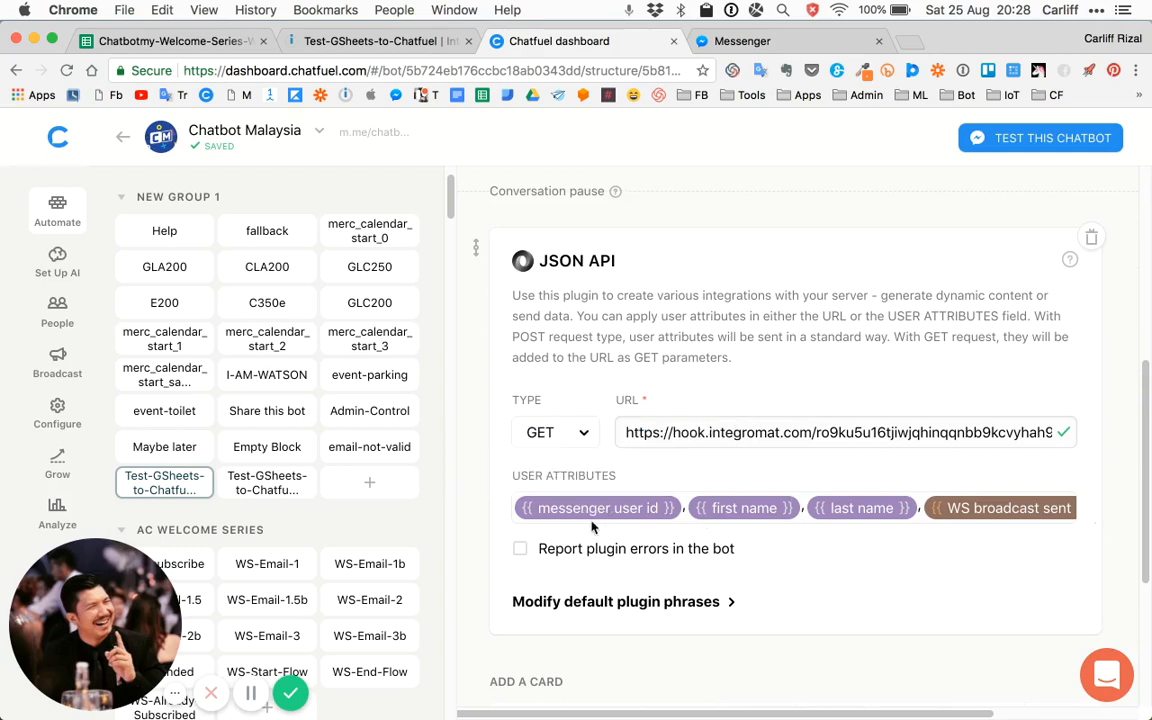
pyautogui.moveTo(595, 508)
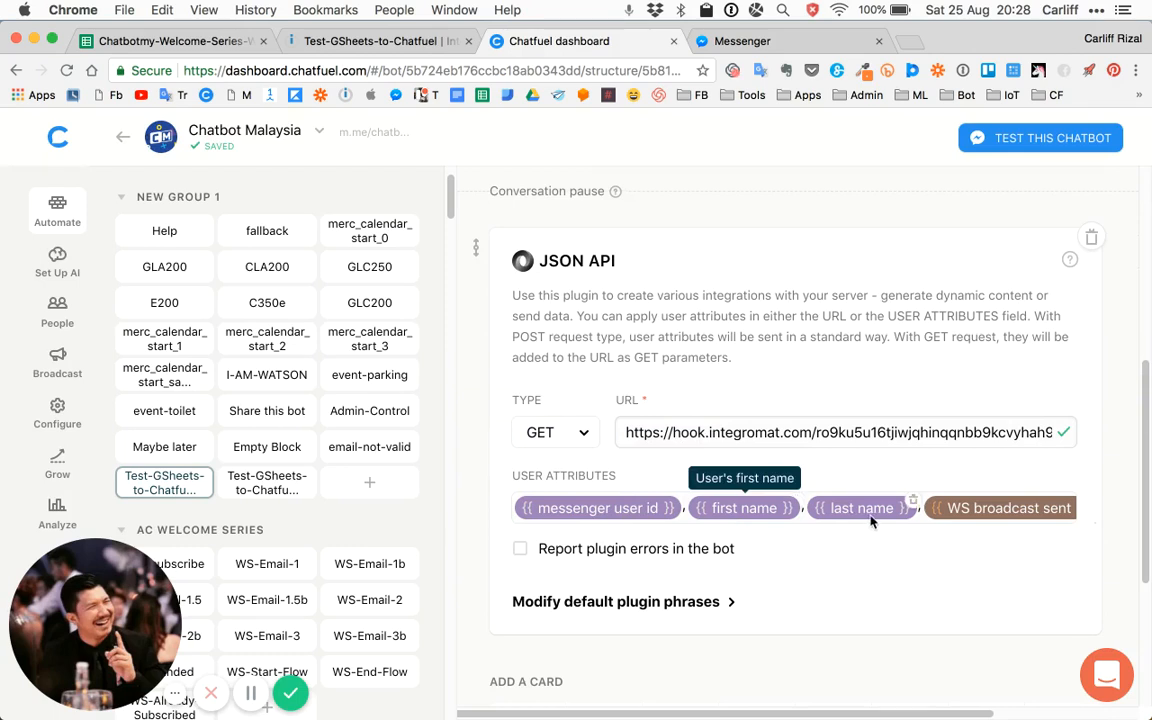
pyautogui.moveTo(990, 517)
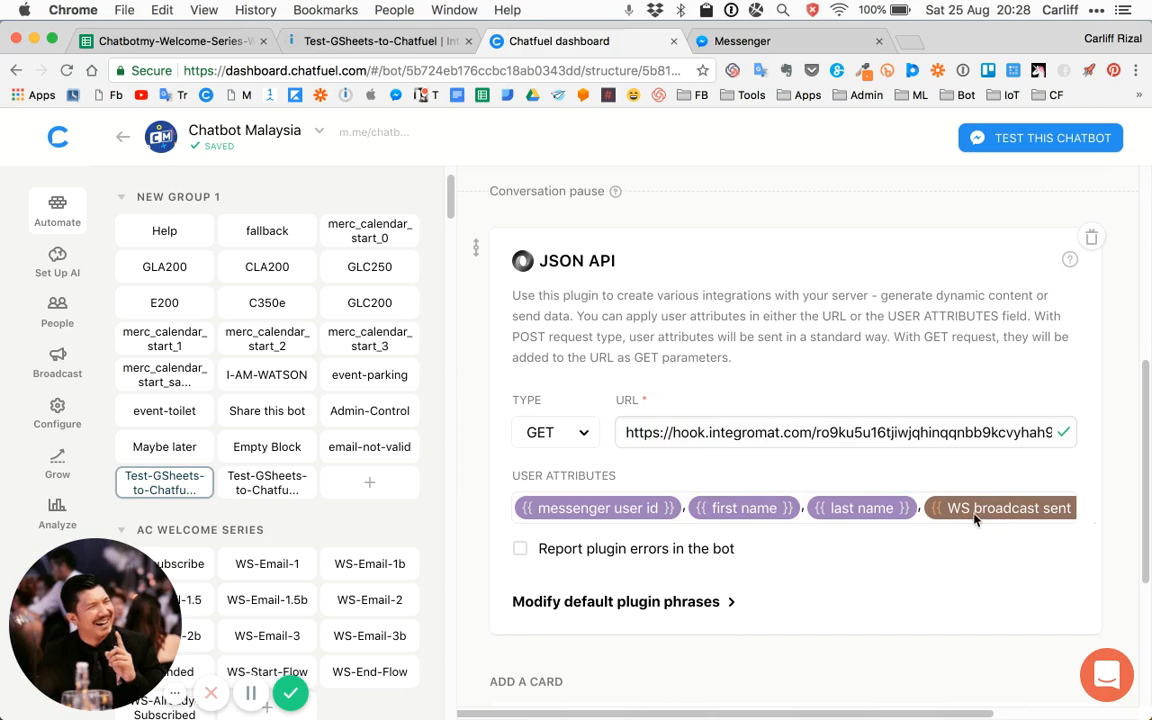
pyautogui.moveTo(950, 570)
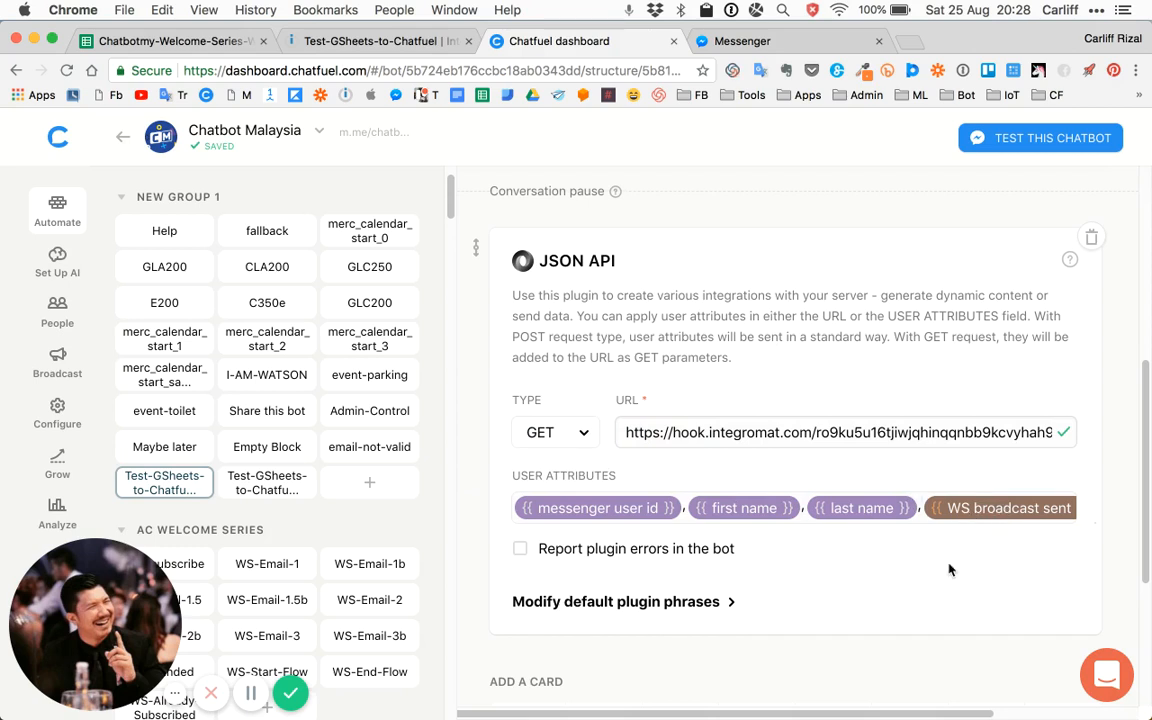
pyautogui.scroll(-3)
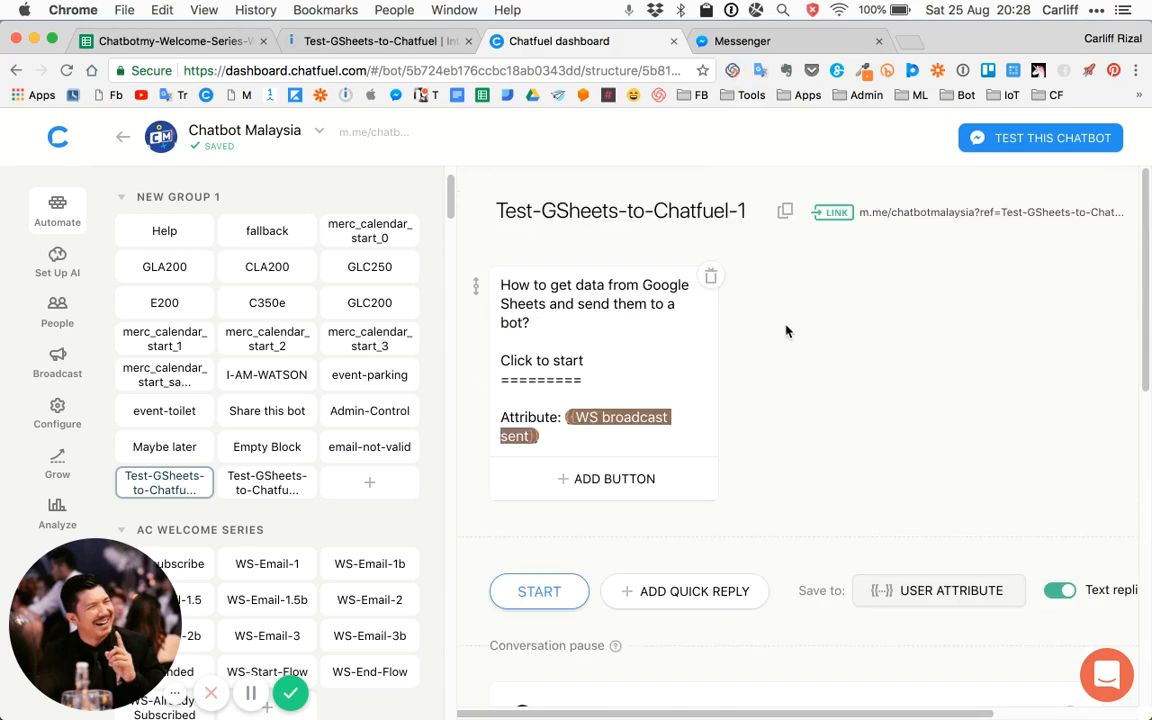
pyautogui.scroll(-3)
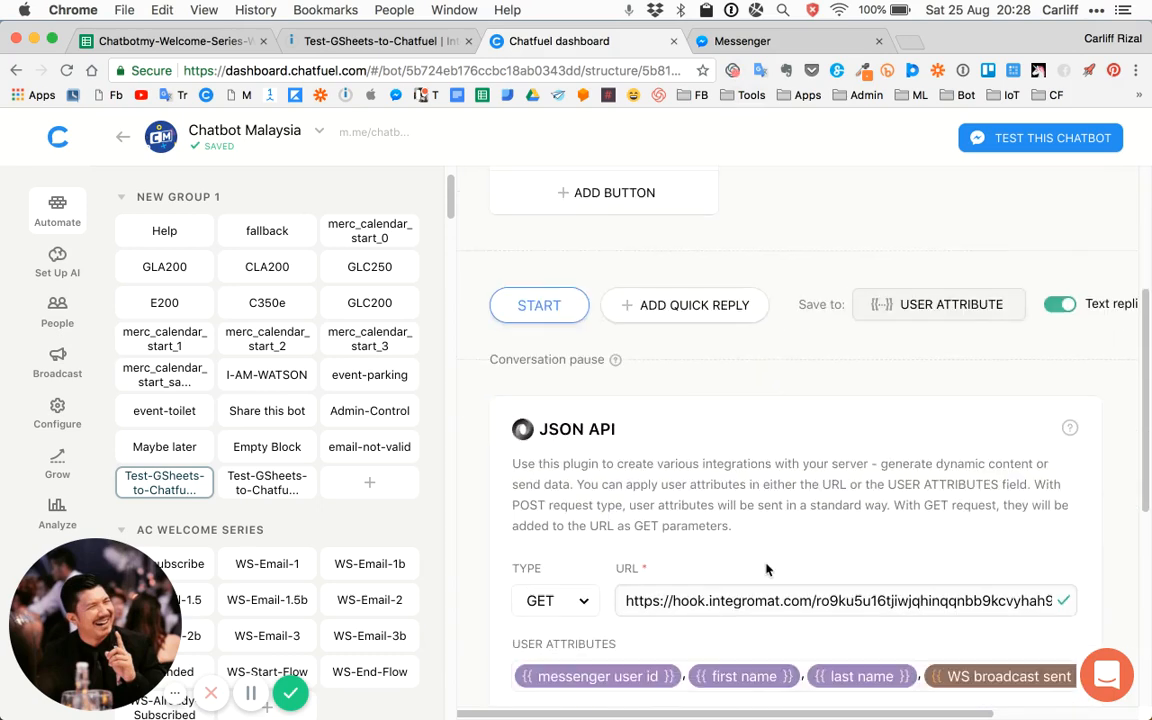
pyautogui.scroll(-3)
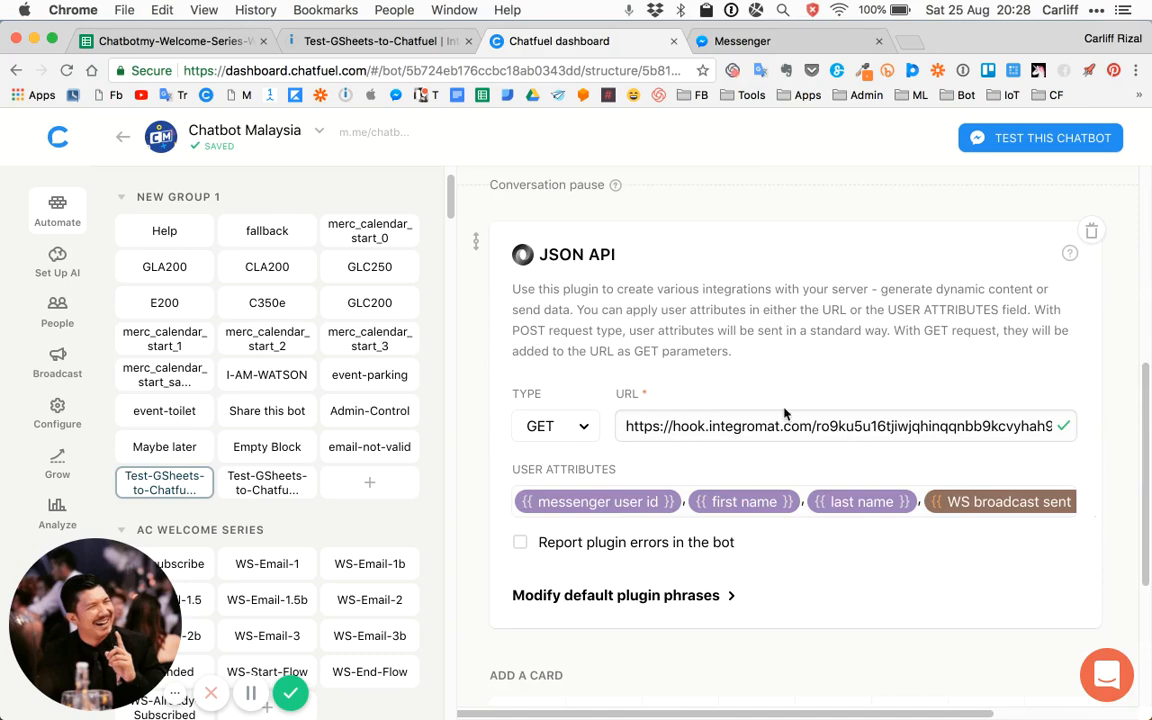
pyautogui.click(375, 41)
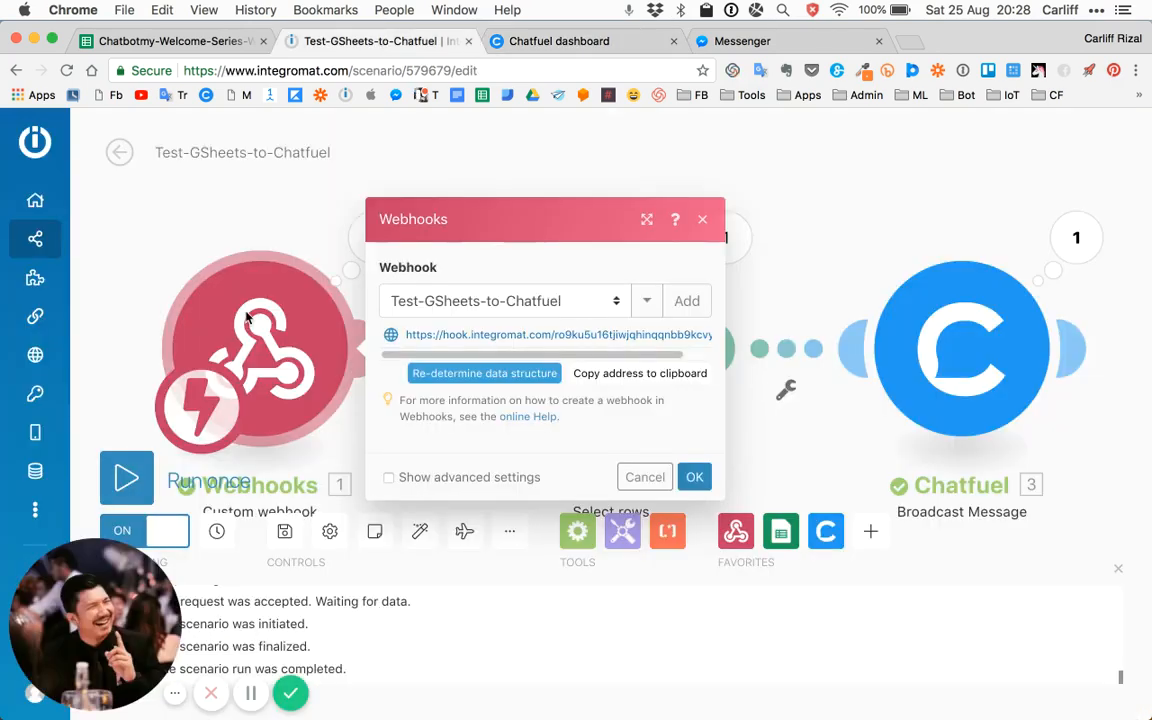
# Close the Integromat webhook settings with OK
pyautogui.click(694, 477)
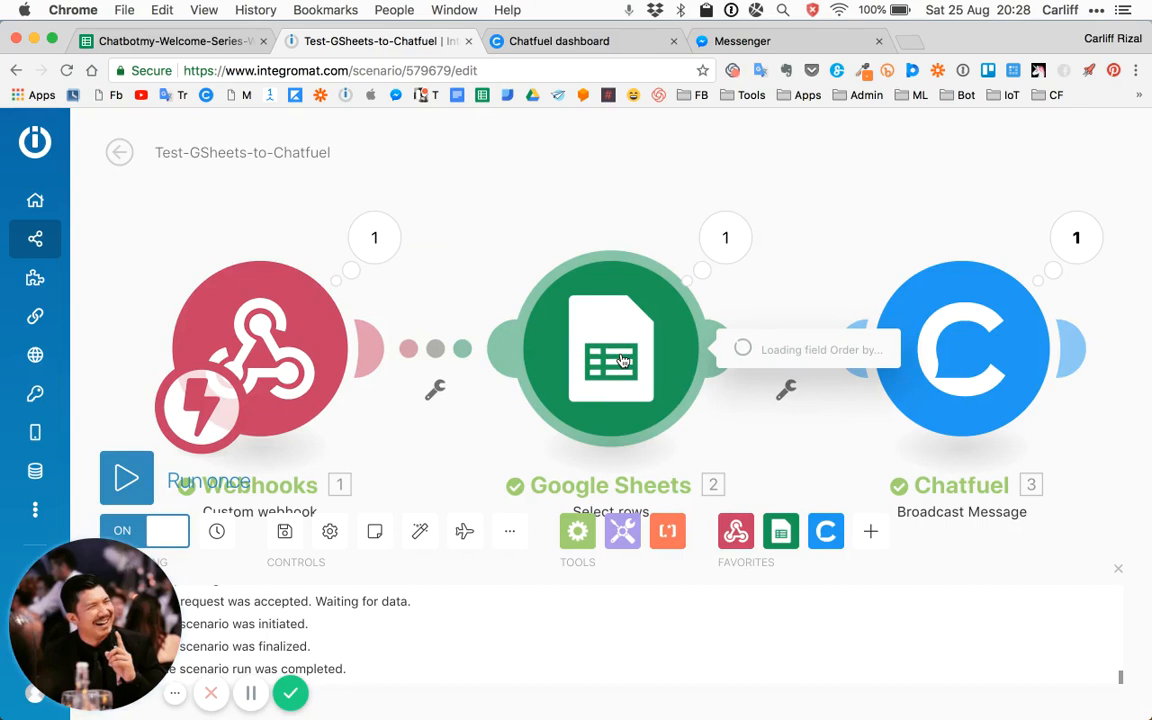
# Review the Google Sheets step: chatbot file, Sheet1, messenger user id order and filter
pyautogui.click(612, 350)
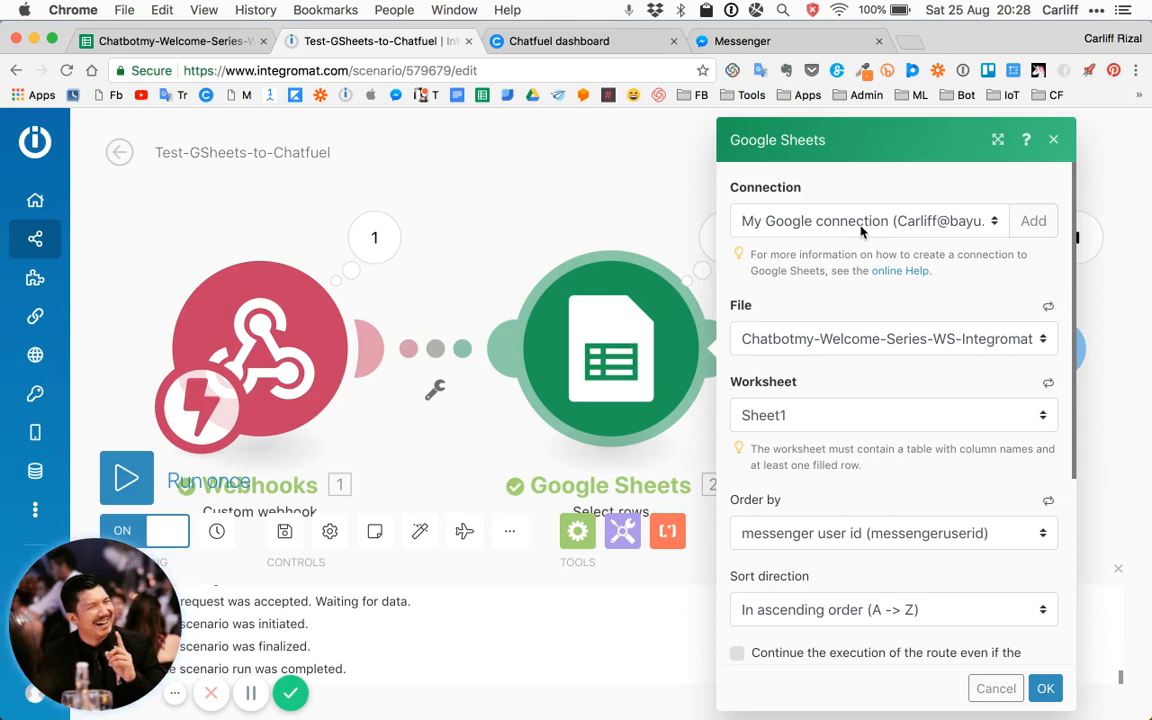
pyautogui.moveTo(838, 347)
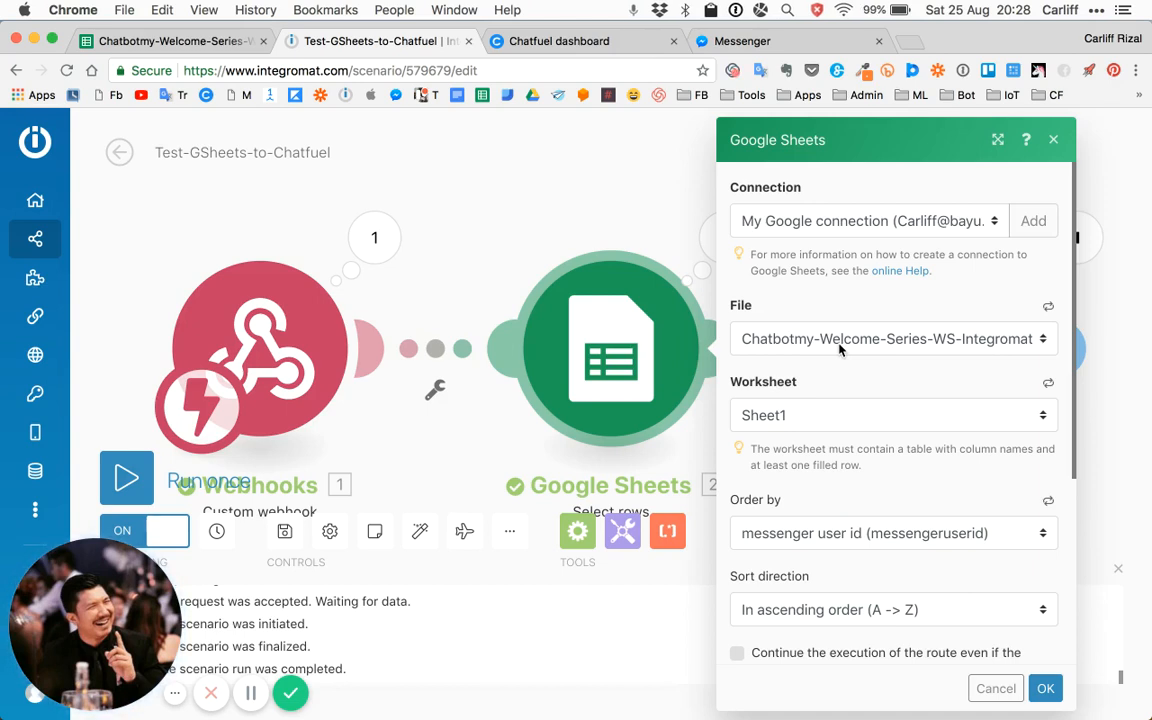
pyautogui.moveTo(782, 423)
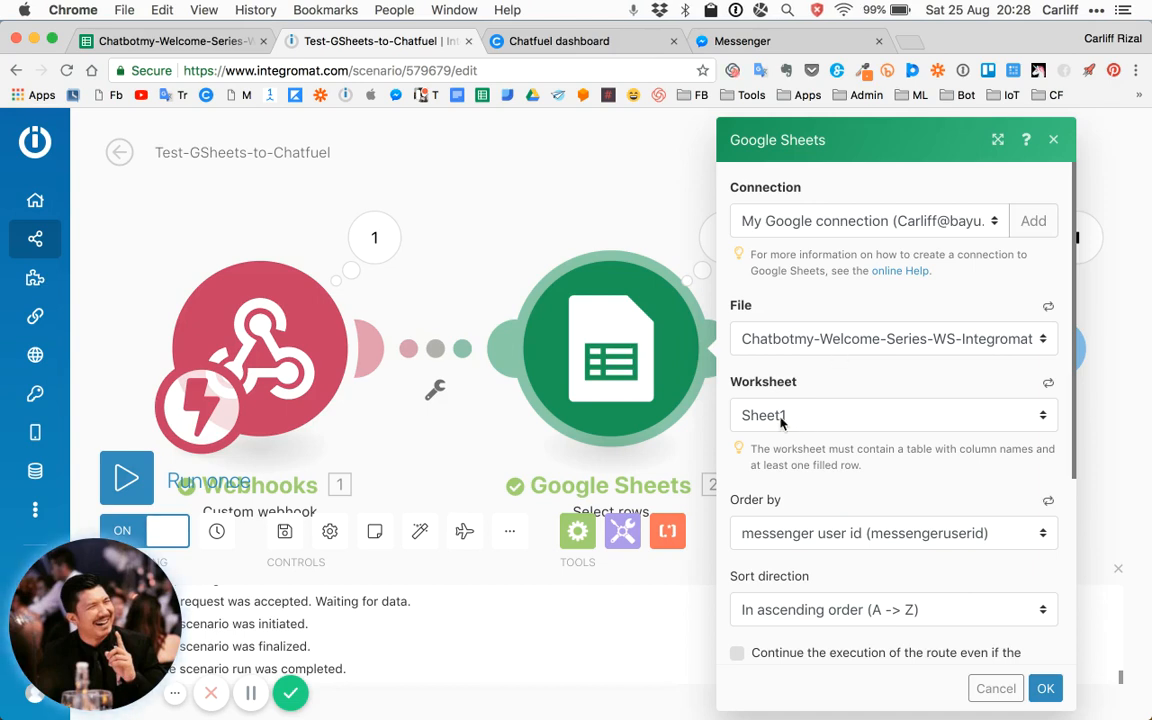
pyautogui.moveTo(832, 483)
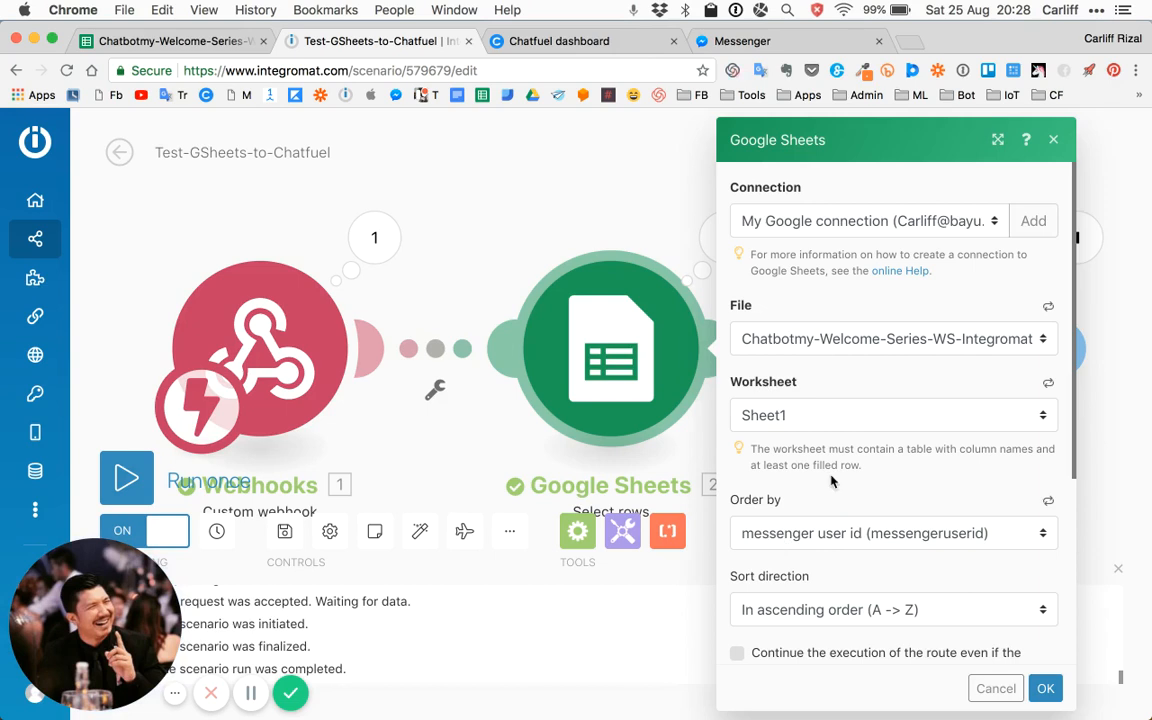
pyautogui.scroll(-3)
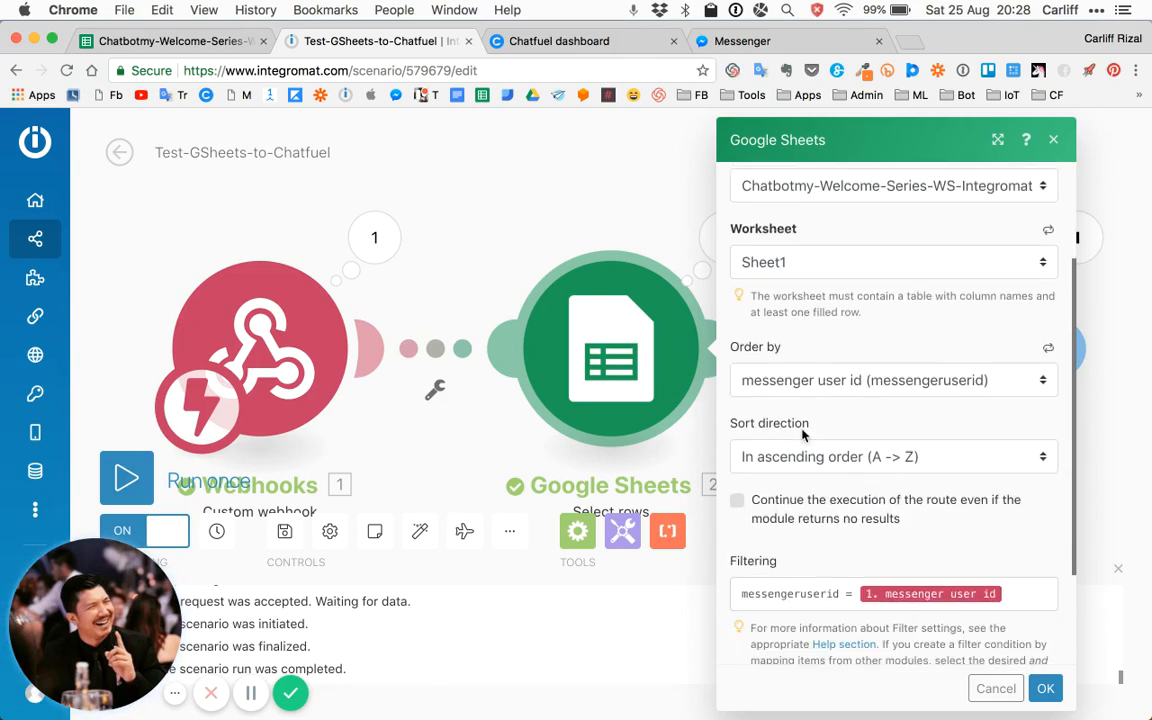
pyautogui.scroll(-3)
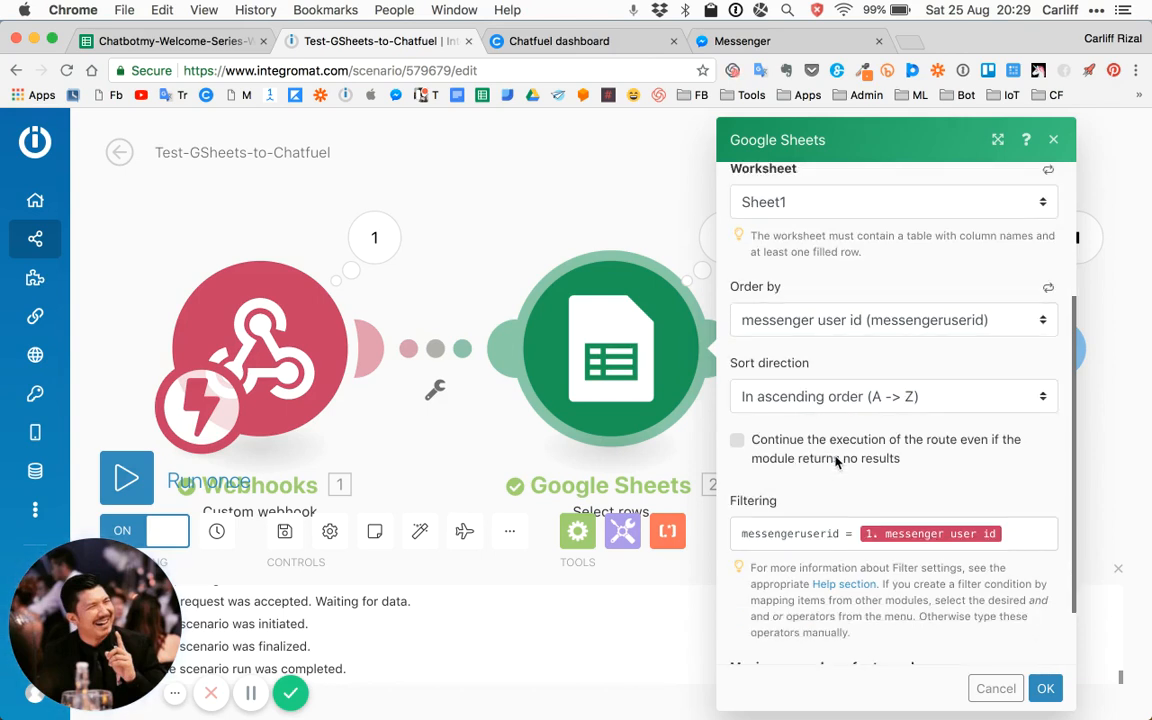
pyautogui.scroll(-3)
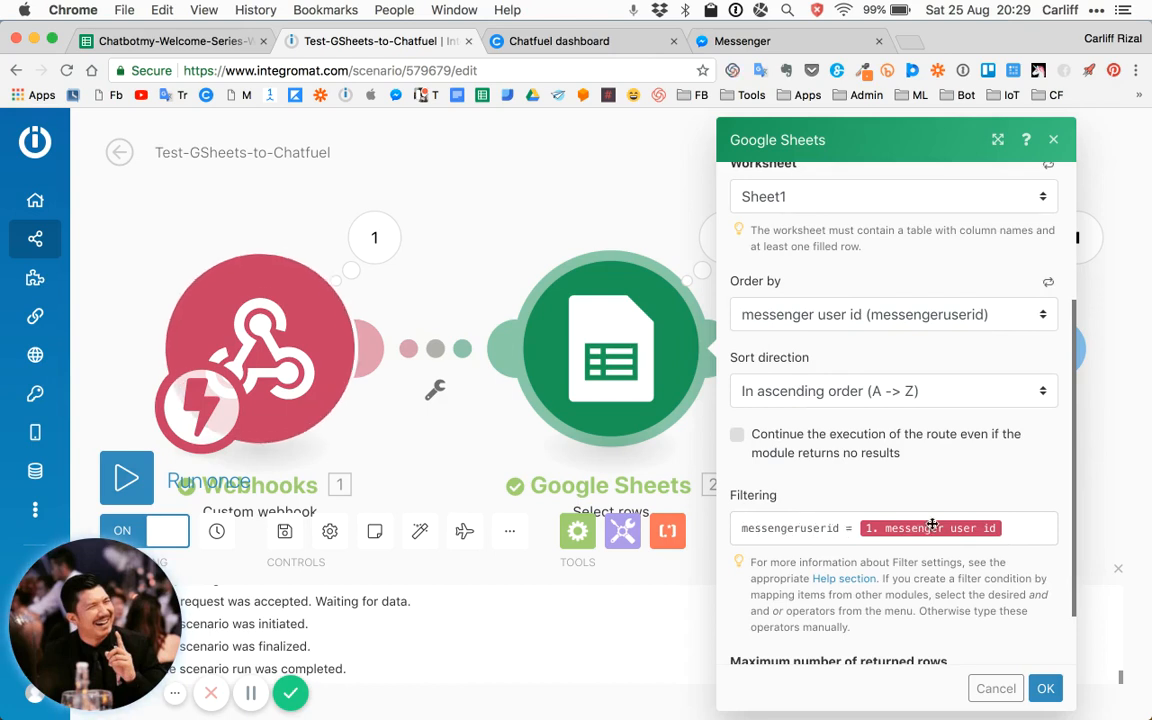
pyautogui.moveTo(930, 528)
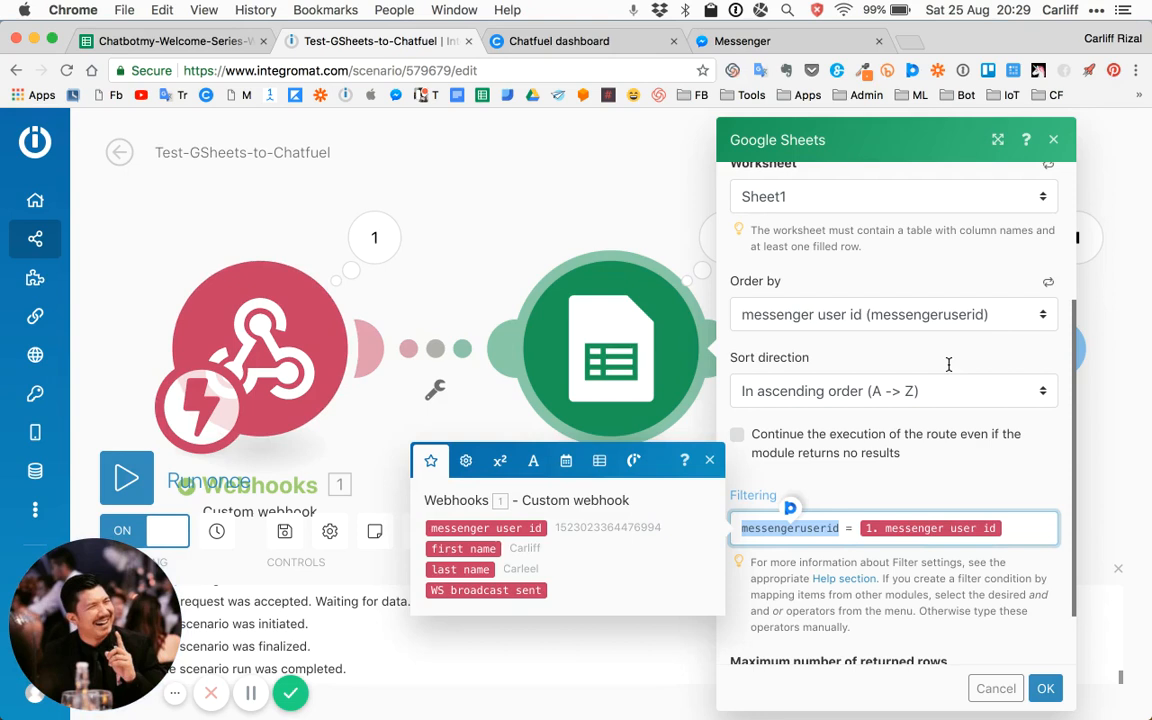
pyautogui.moveTo(893, 323)
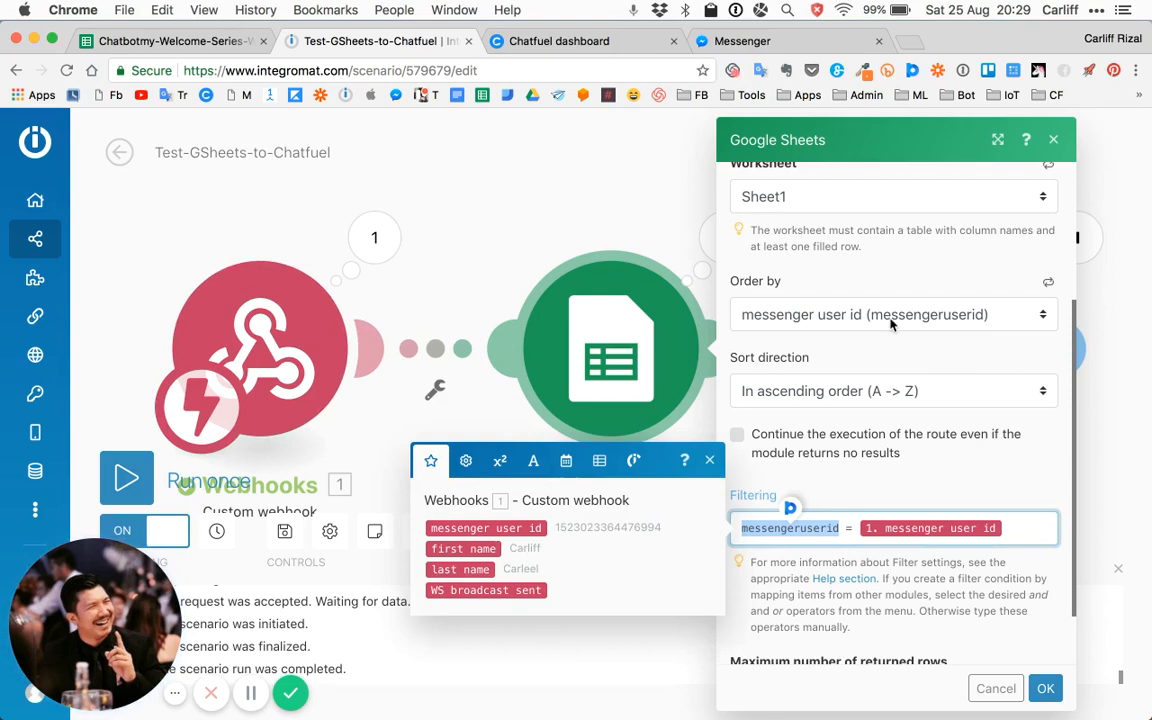
pyautogui.moveTo(938, 314)
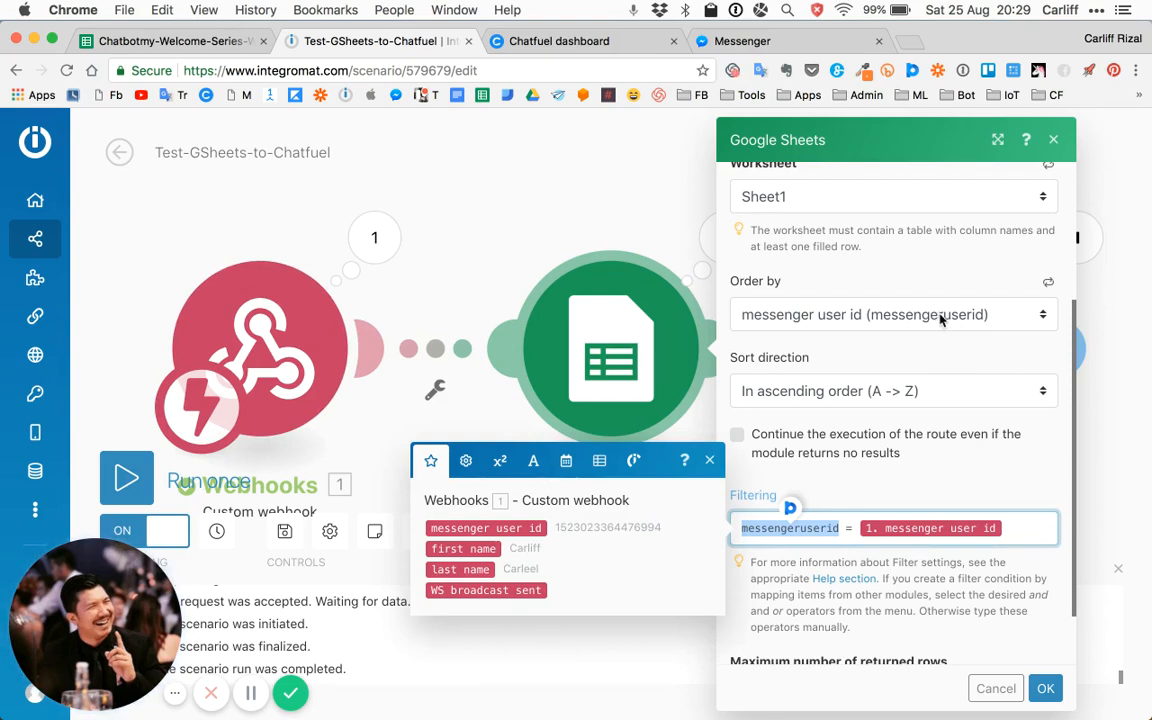
pyautogui.moveTo(932, 323)
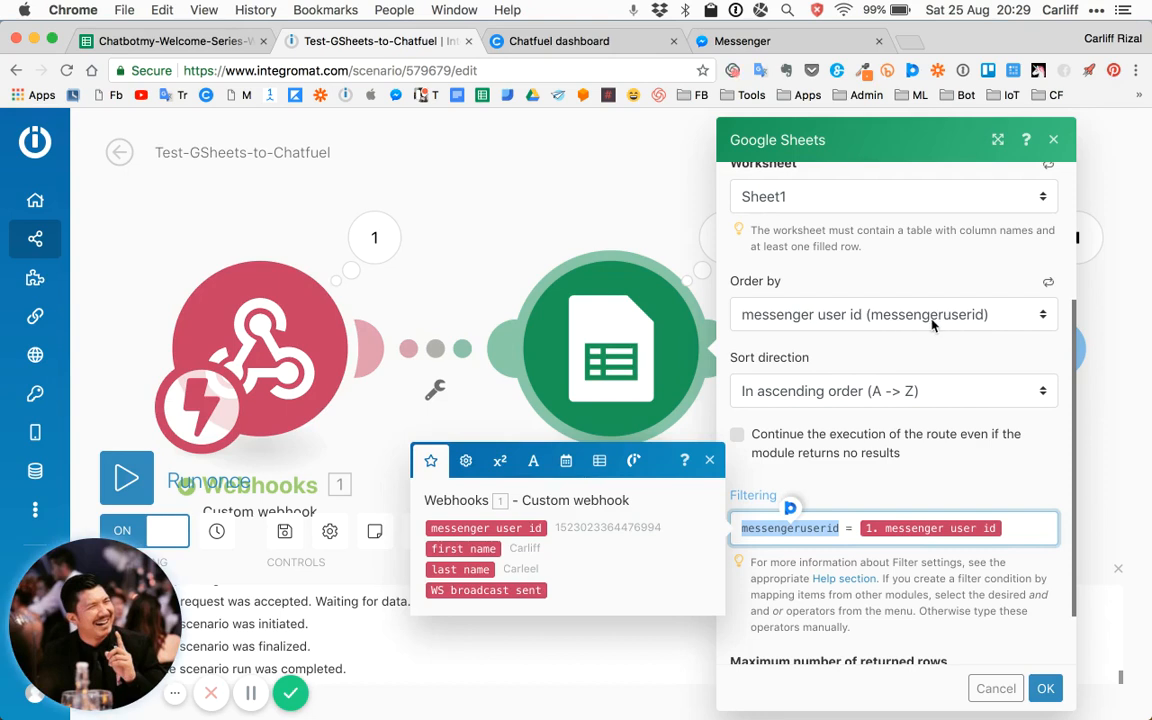
pyautogui.moveTo(612, 351)
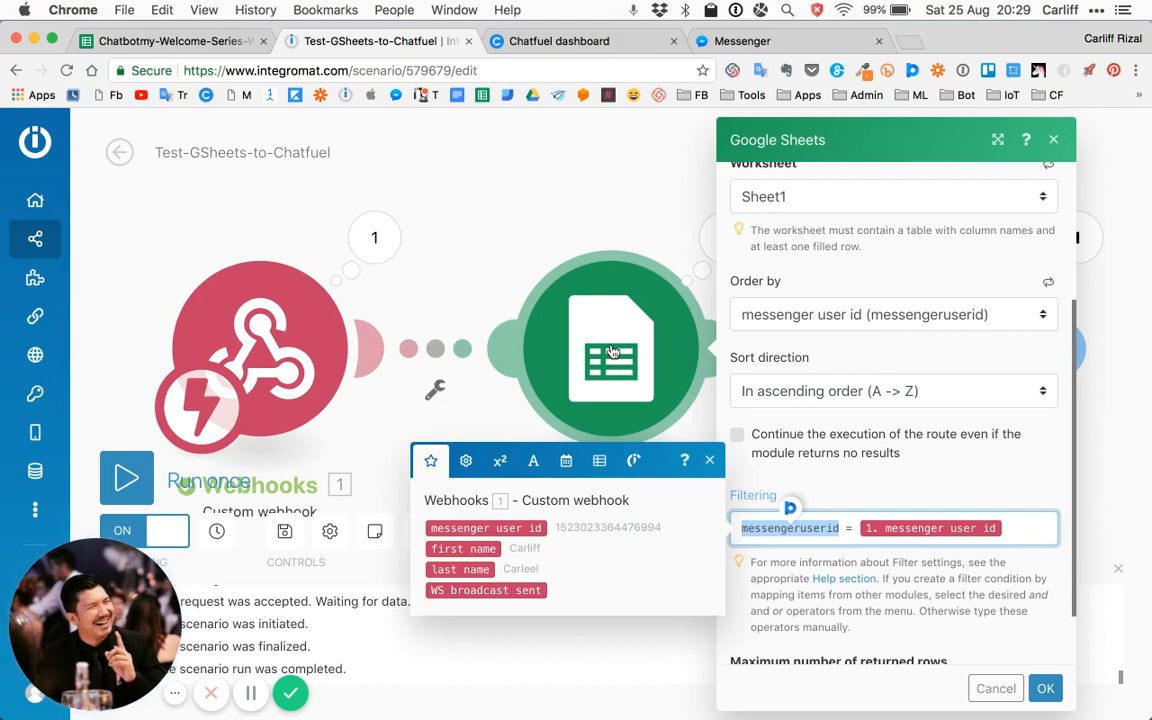
pyautogui.moveTo(975, 475)
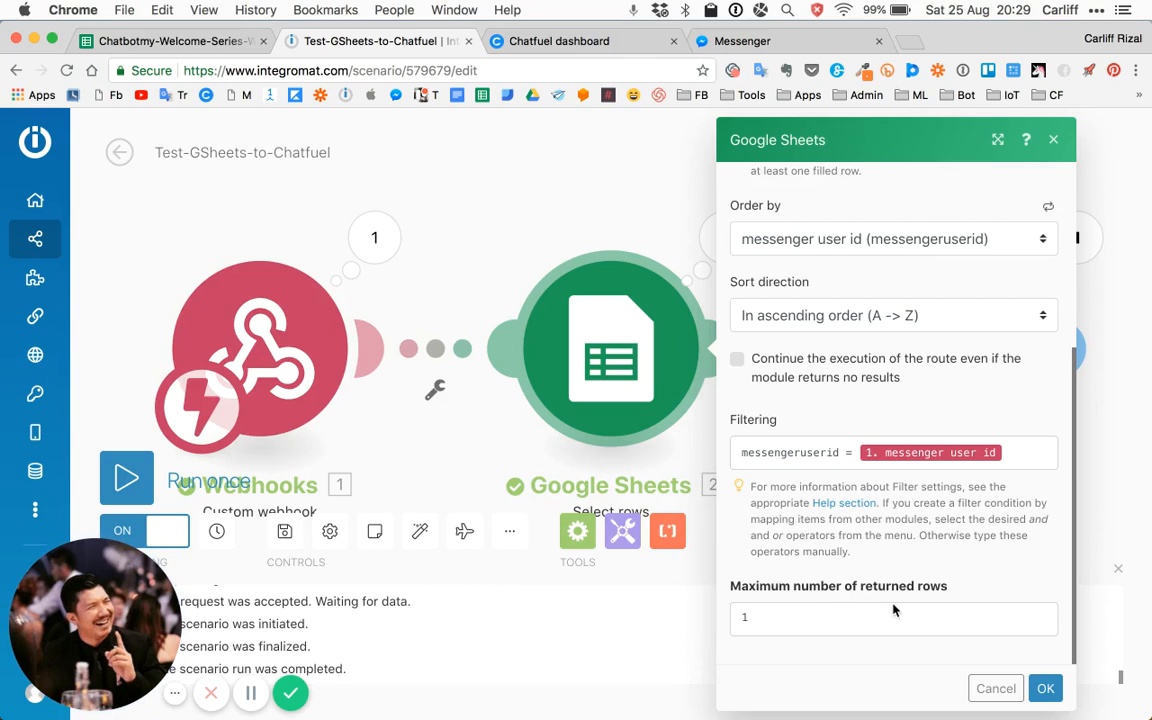
pyautogui.moveTo(1113, 500)
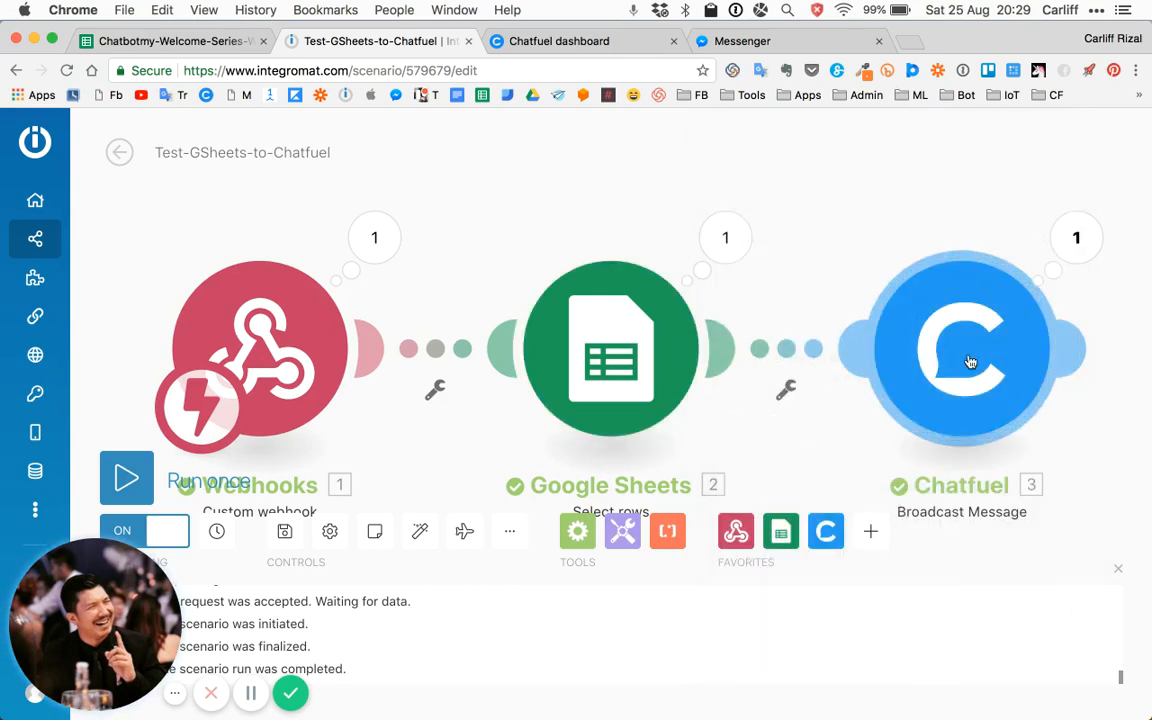
# Review the Chatfuel broadcast step and select the bot's Broadcasting API Token
pyautogui.click(962, 350)
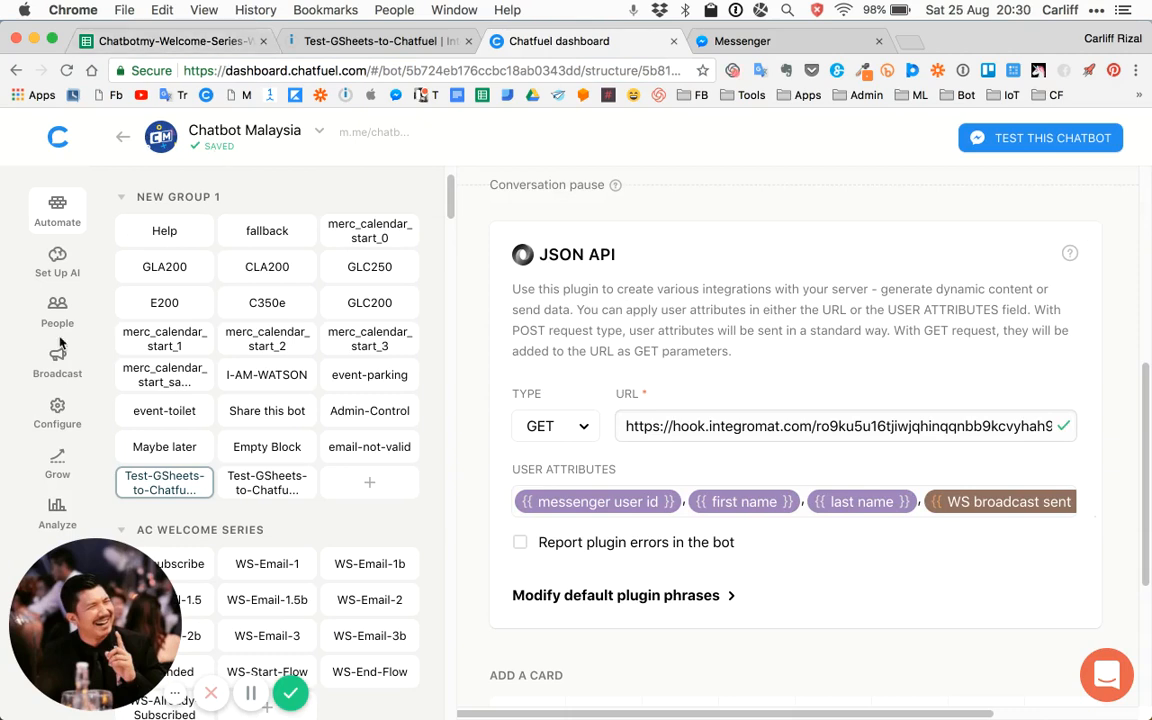
pyautogui.moveTo(57, 413)
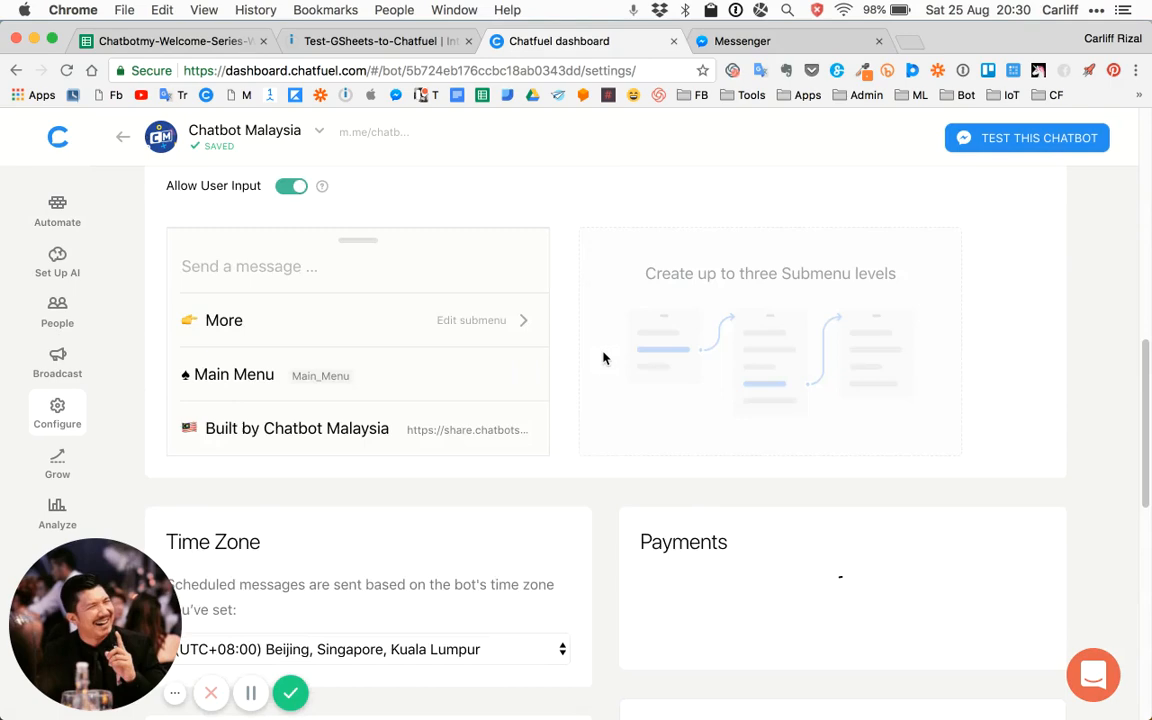
pyautogui.scroll(-3)
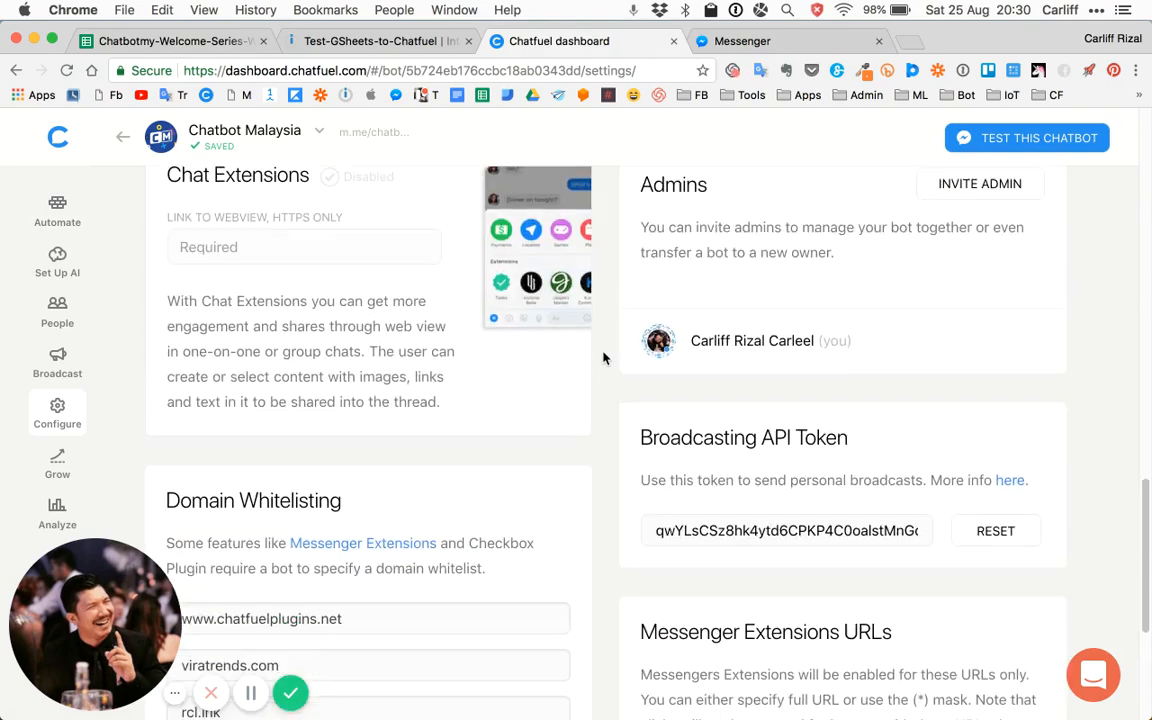
pyautogui.click(787, 530)
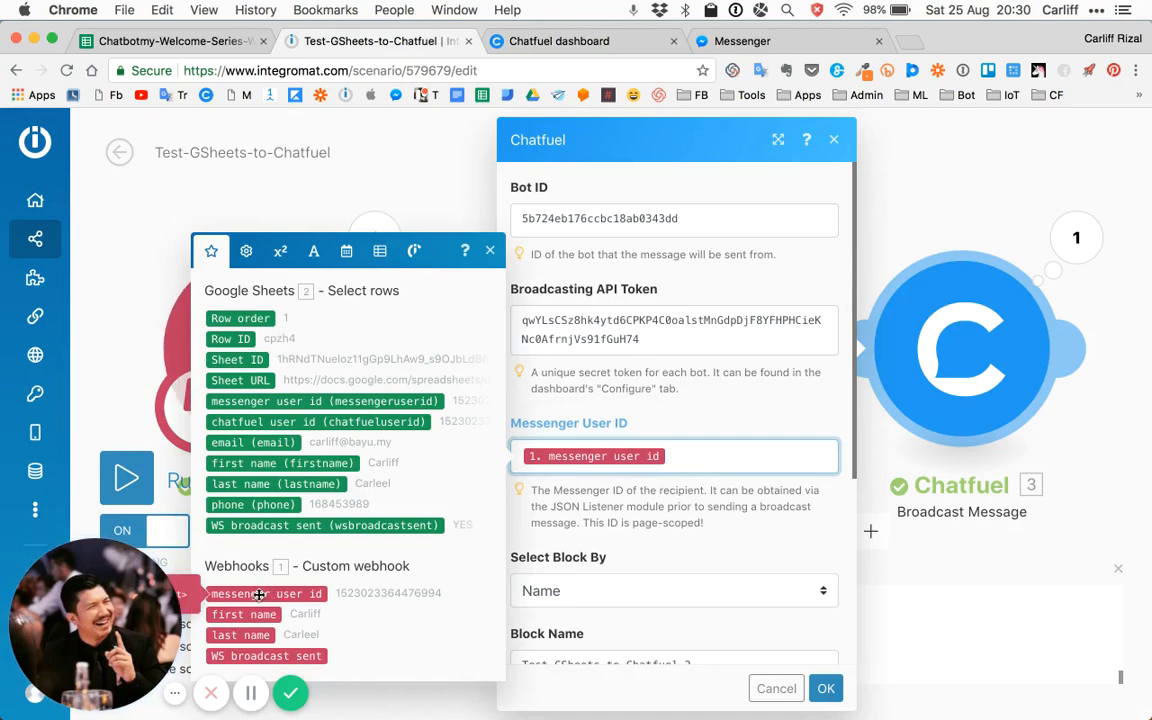
# Review the Chatfuel broadcast fields: webhook messenger user id and block Test-GSheets-to-Chatfuel-2
pyautogui.scroll(-3)
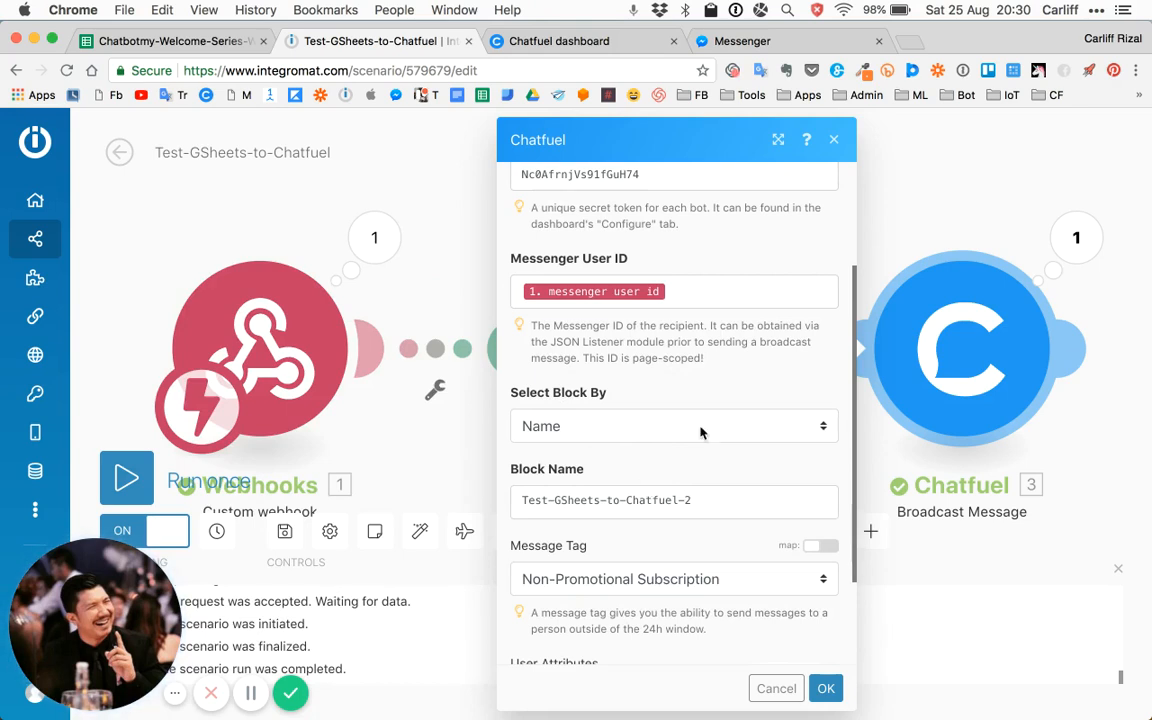
pyautogui.scroll(-3)
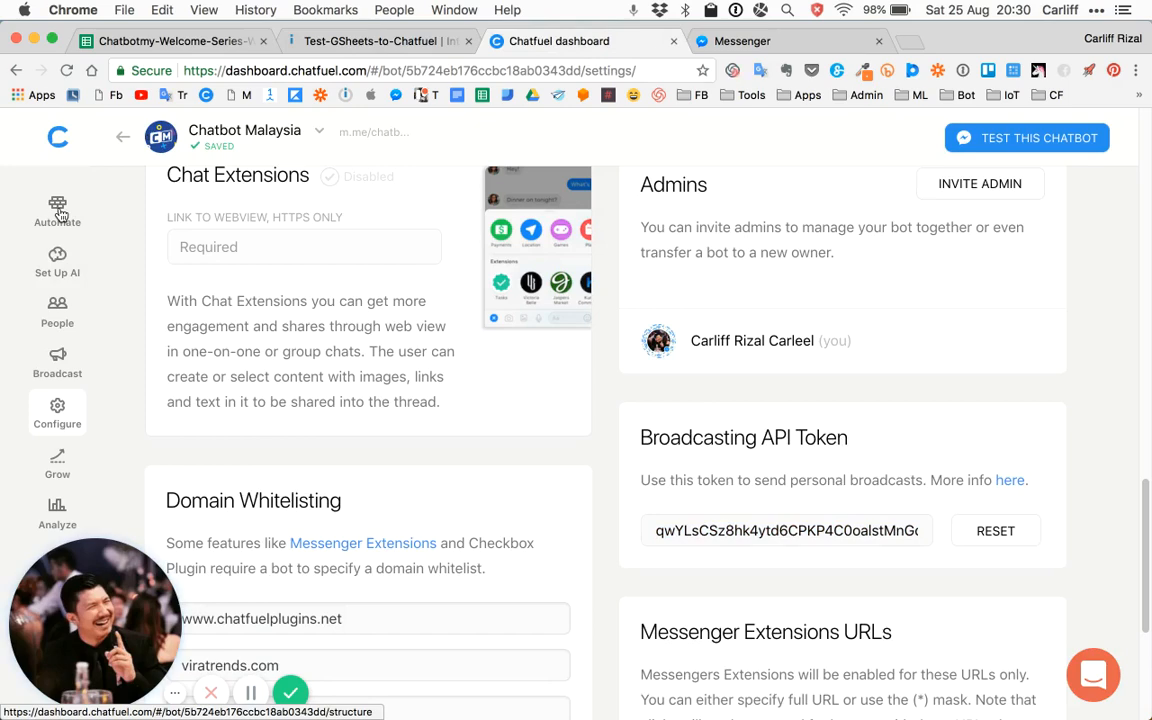
# Open the Test-GSheets-to-Chatfuel-2 block and select its full name for copying
pyautogui.click(57, 210)
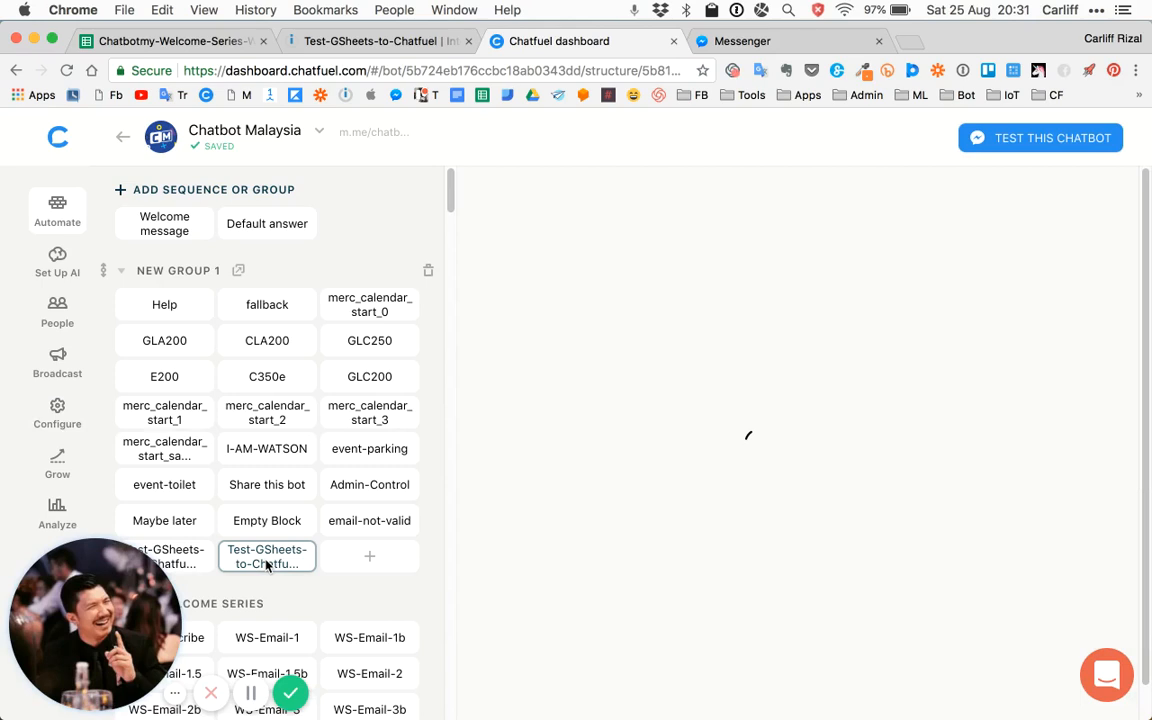
pyautogui.click(267, 556)
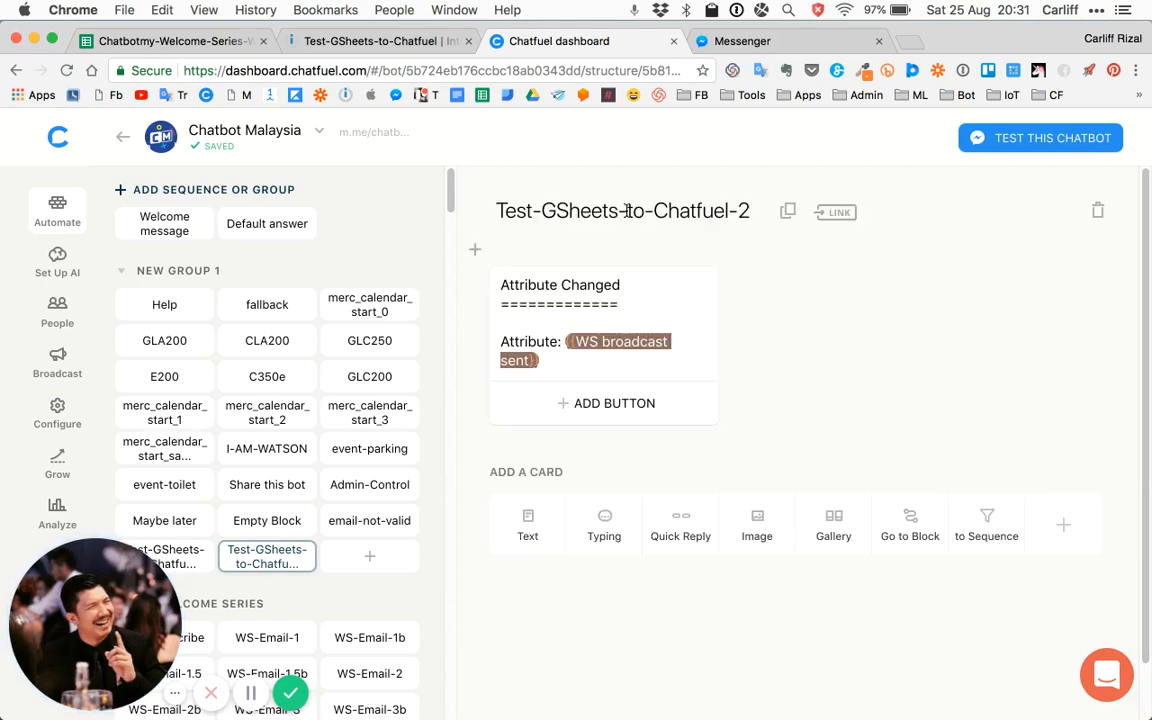
pyautogui.click(622, 210)
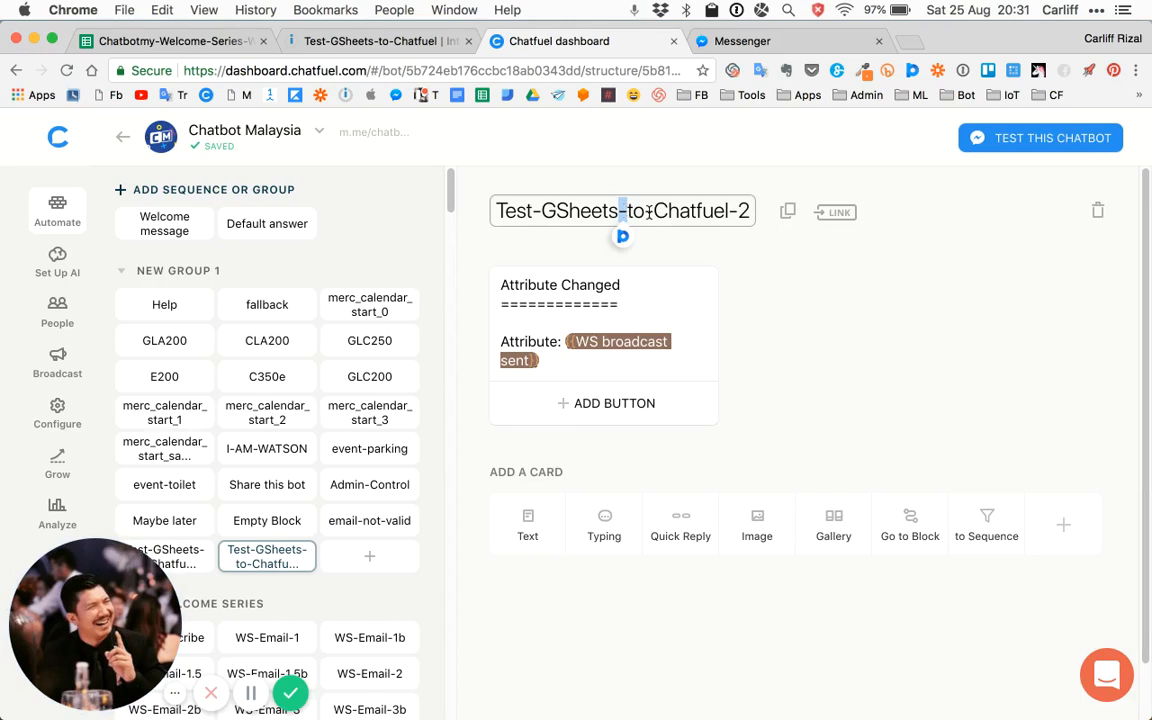
pyautogui.tripleClick(622, 210)
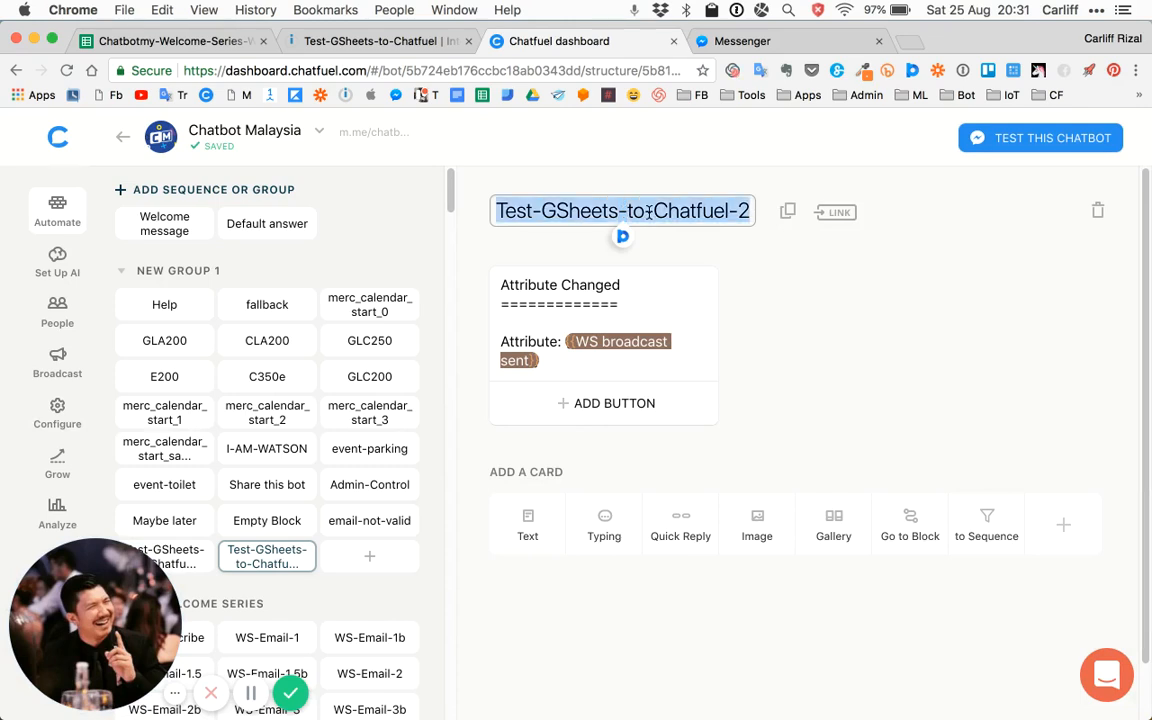
pyautogui.click(375, 41)
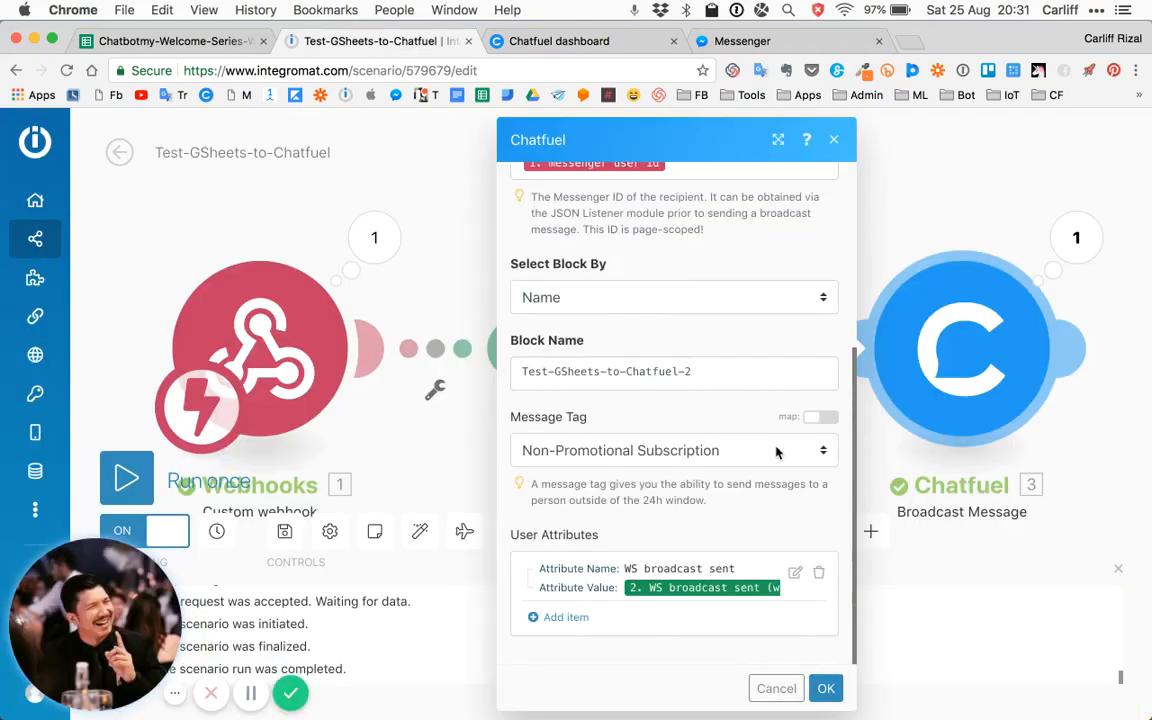
# Verify the Message Tag and the sheet column feeding WS broadcast sent, then close the settings
pyautogui.click(673, 450)
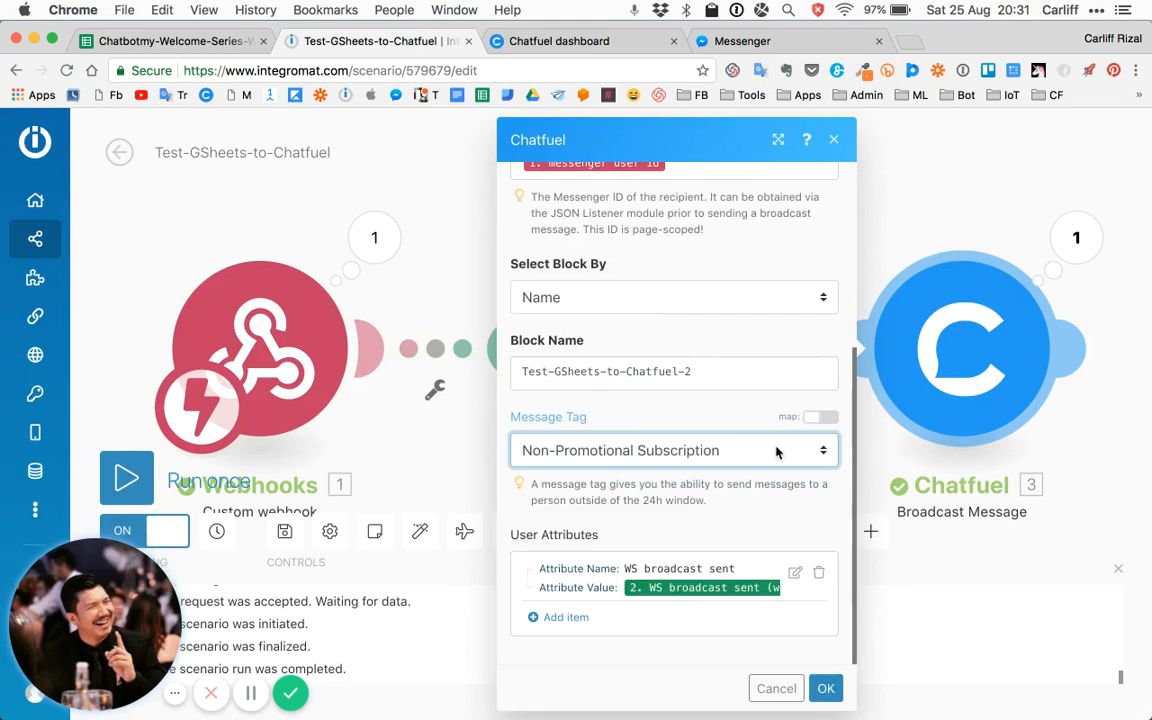
pyautogui.moveTo(570, 528)
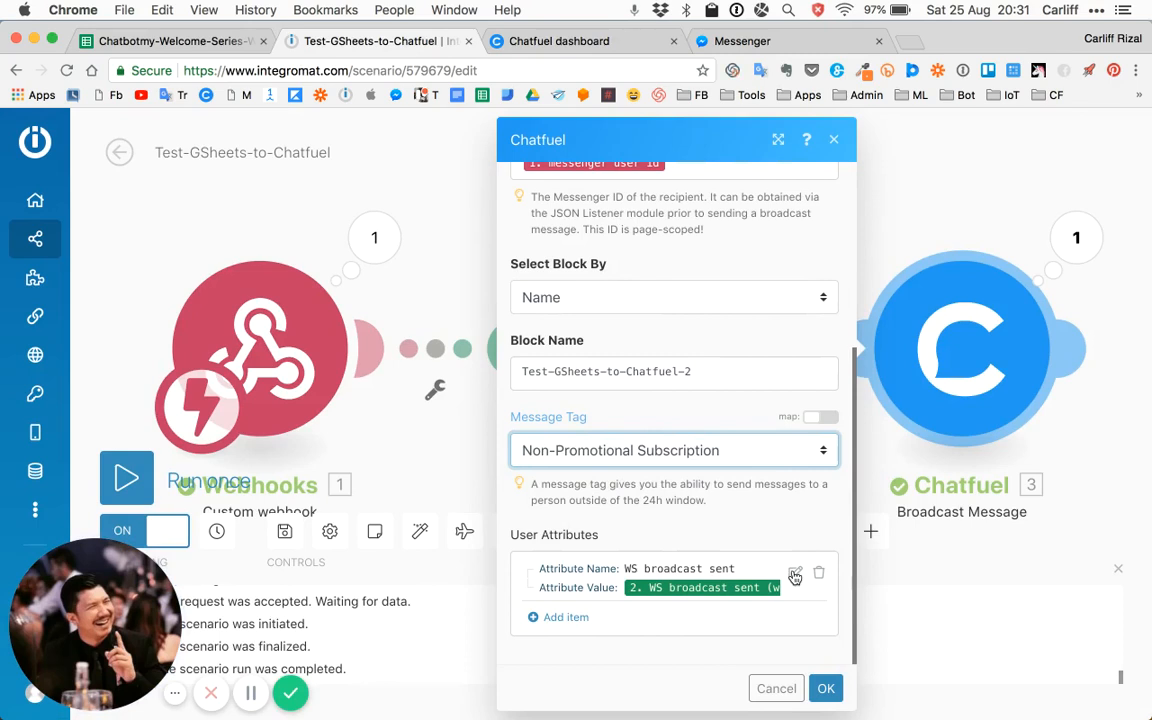
pyautogui.click(795, 572)
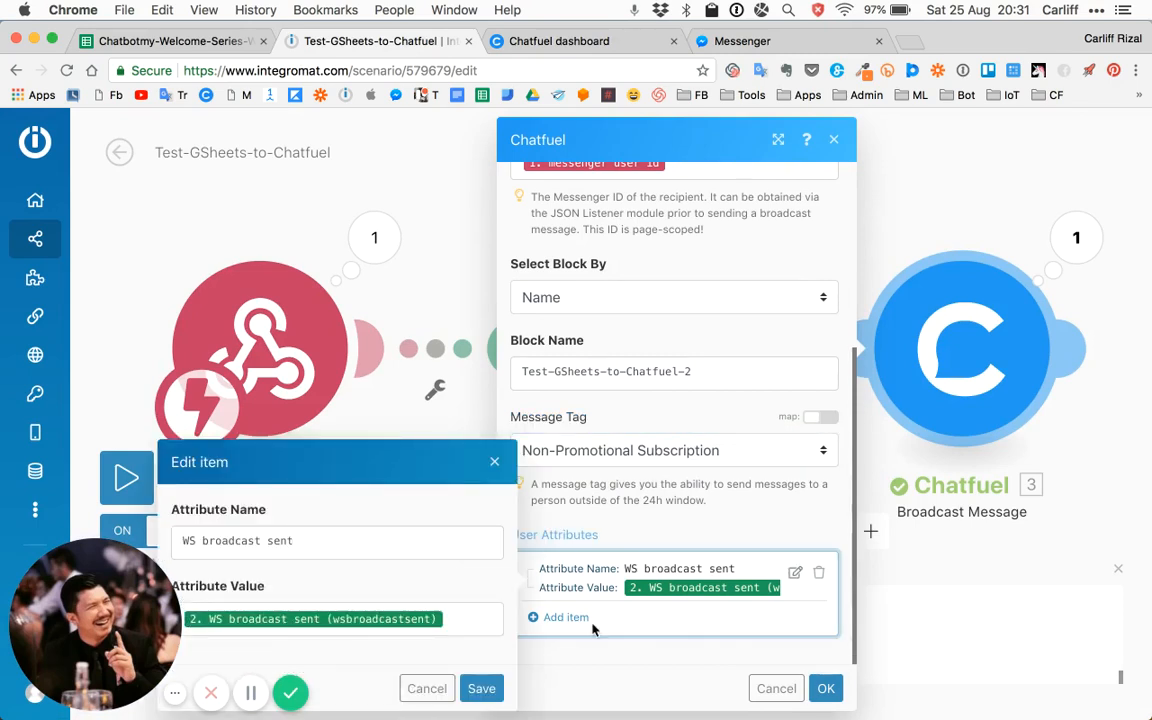
pyautogui.click(295, 540)
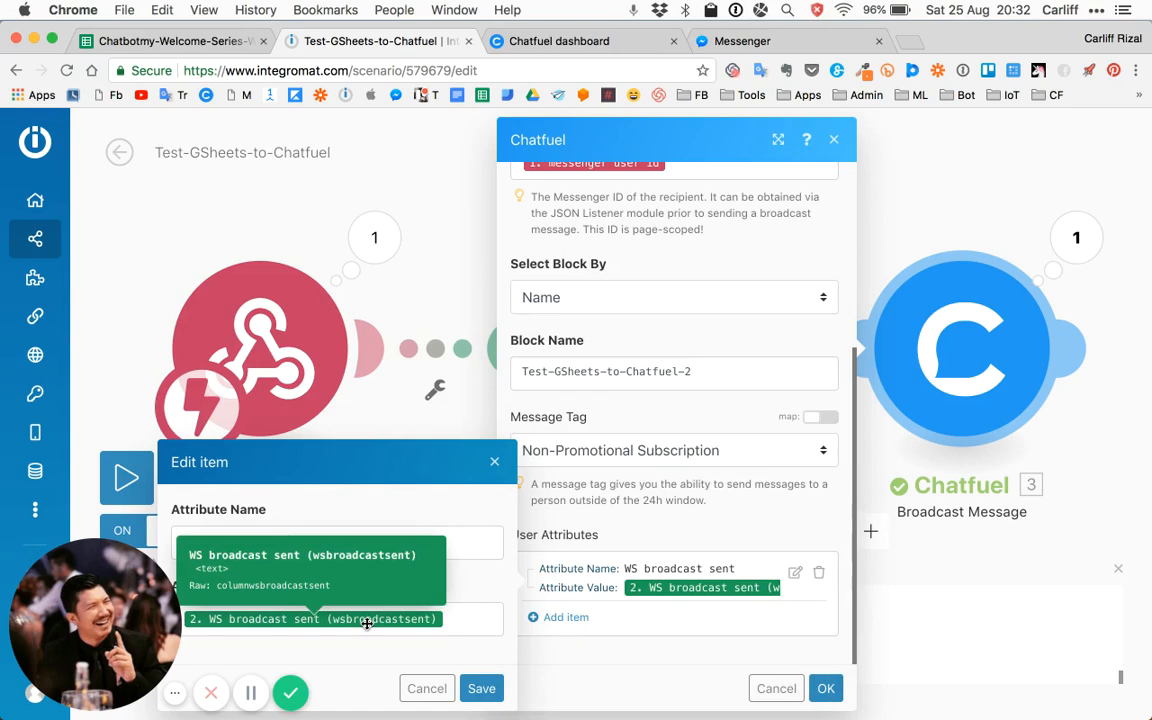
pyautogui.click(300, 555)
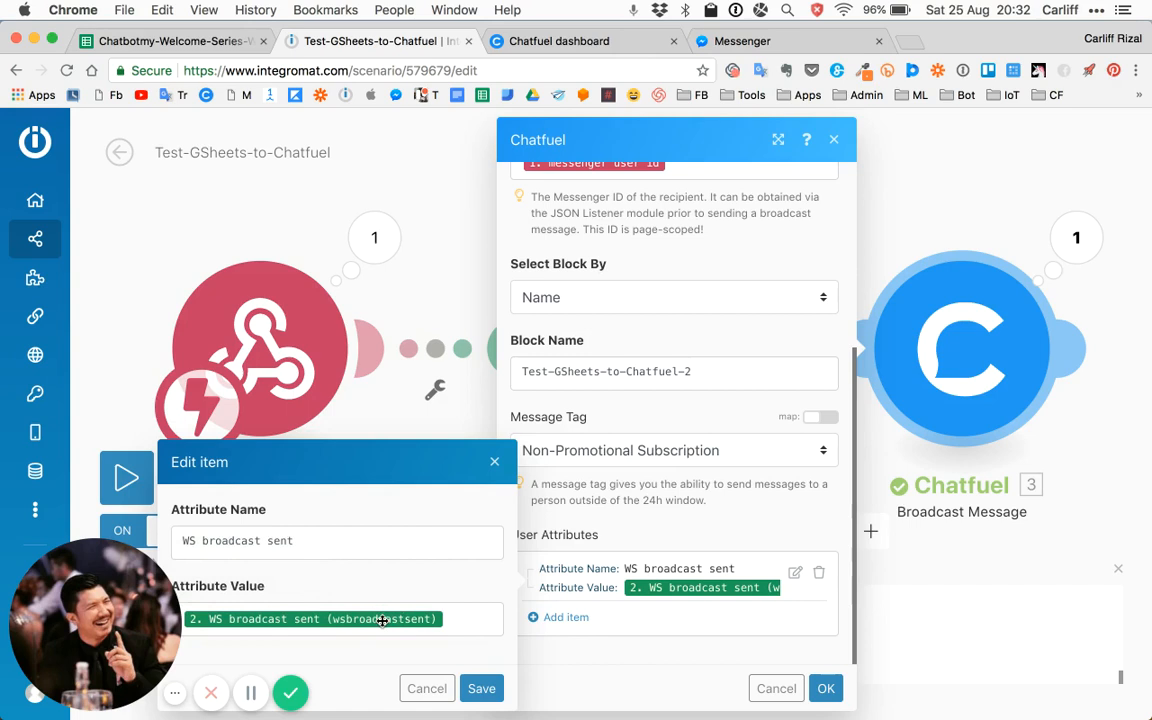
pyautogui.click(448, 618)
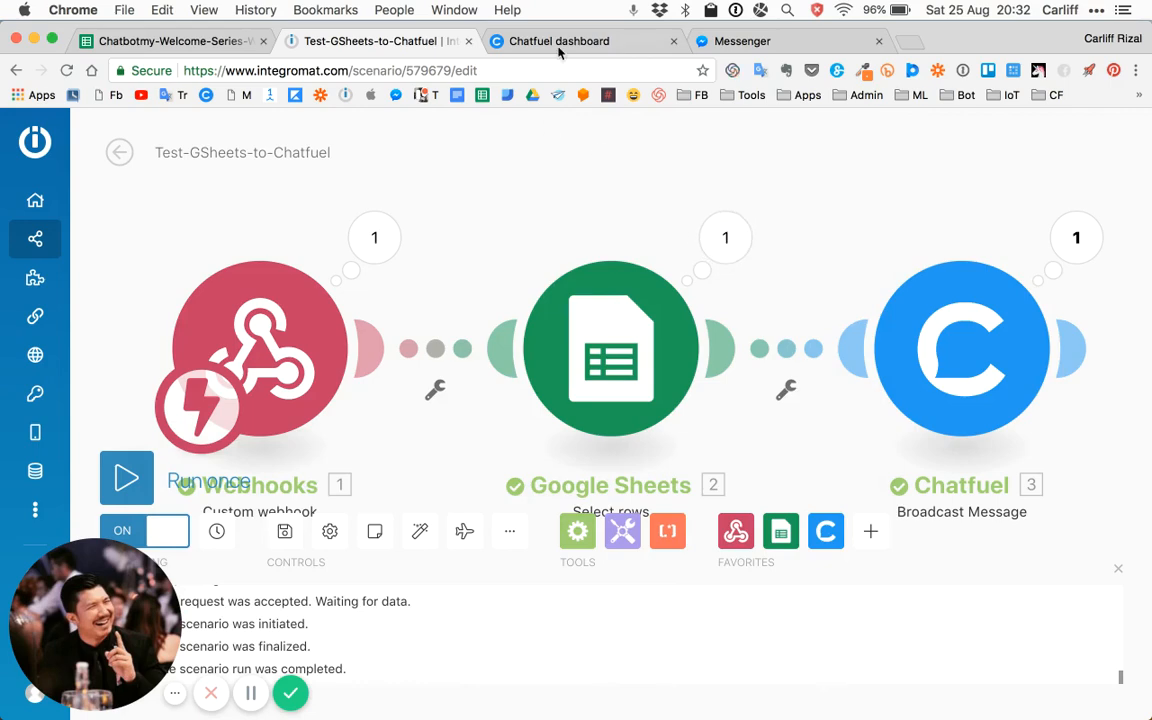
# Change Carliff's WS broadcast sent cell G3 from YES123 to No456
pyautogui.click(170, 41)
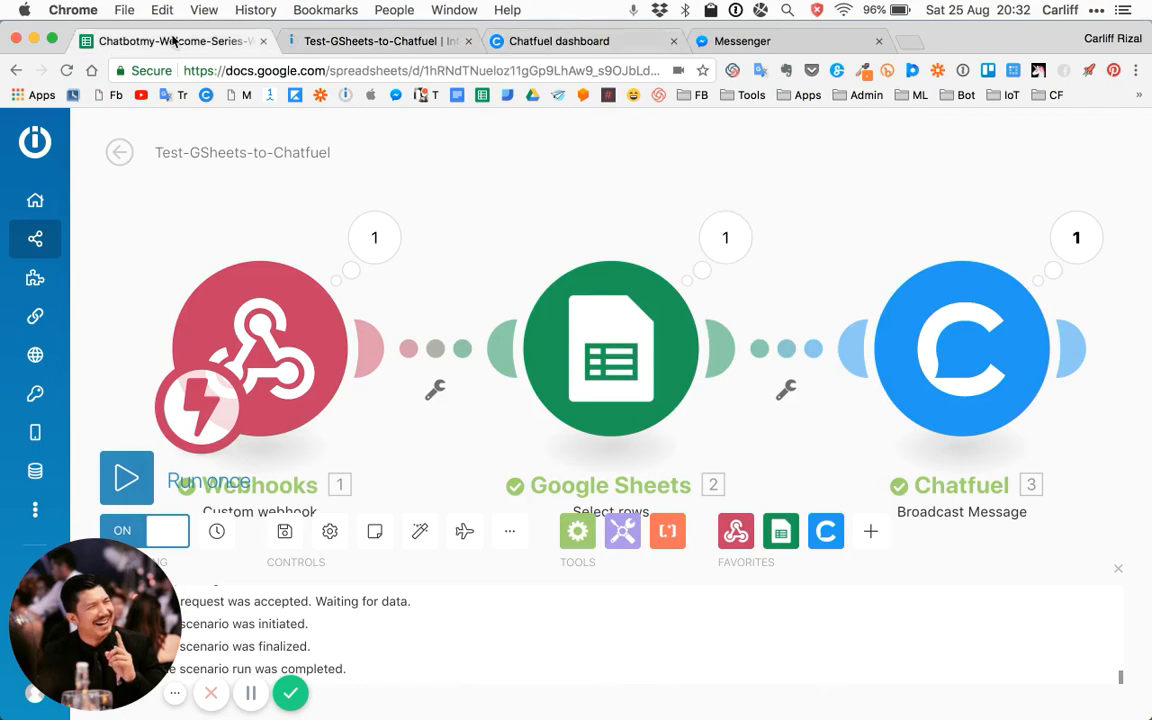
pyautogui.click(170, 41)
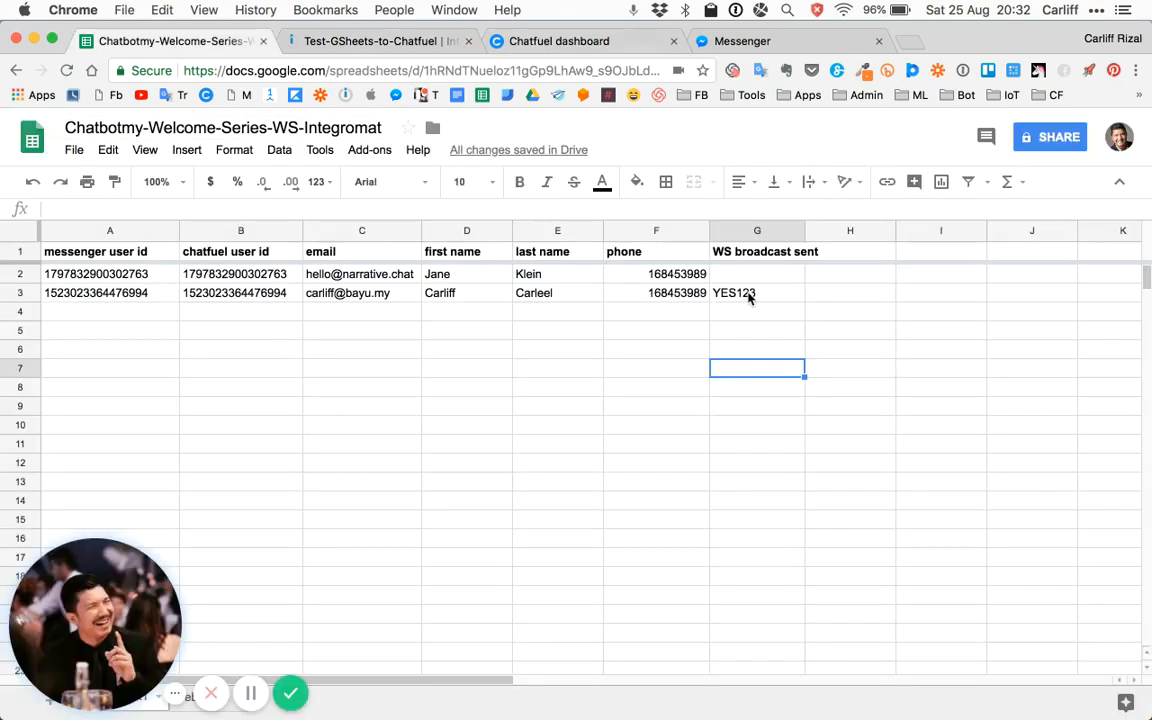
pyautogui.click(757, 292)
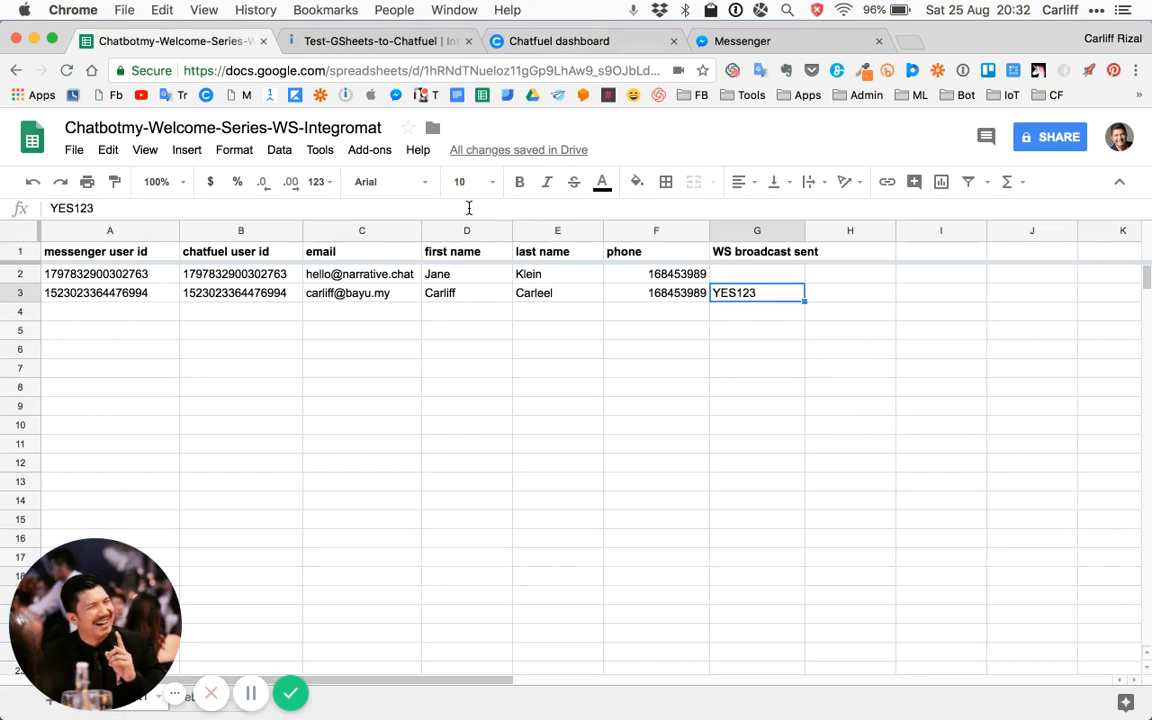
pyautogui.write('No')
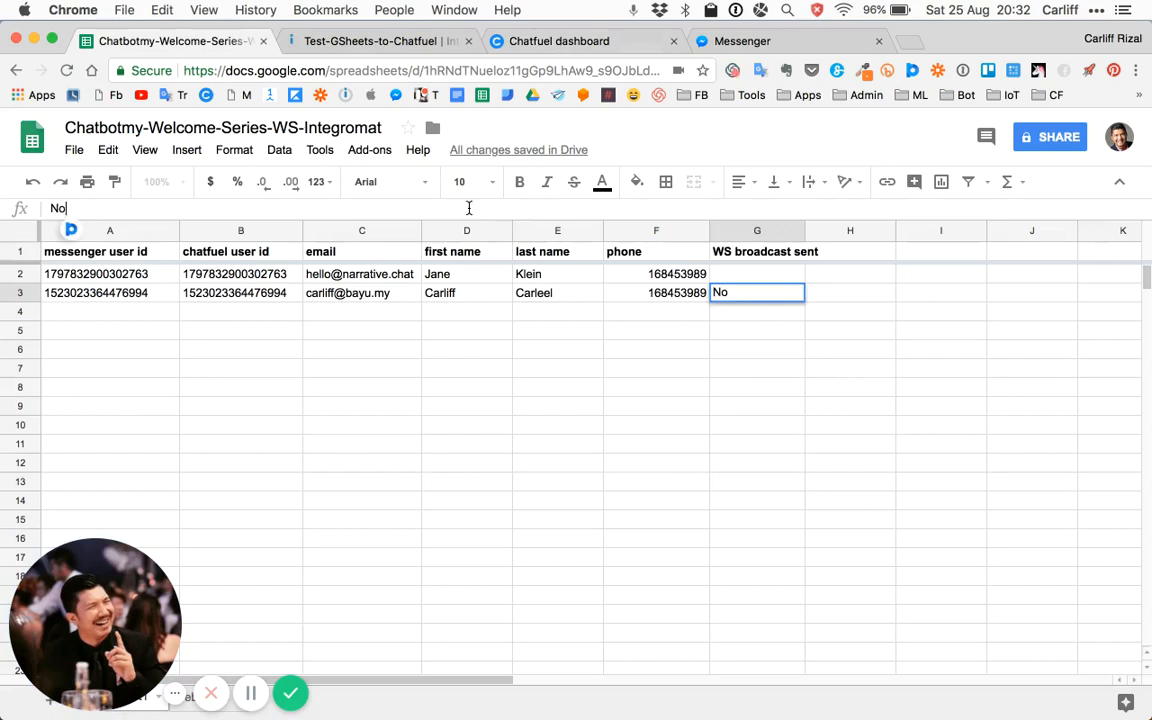
pyautogui.write('456')
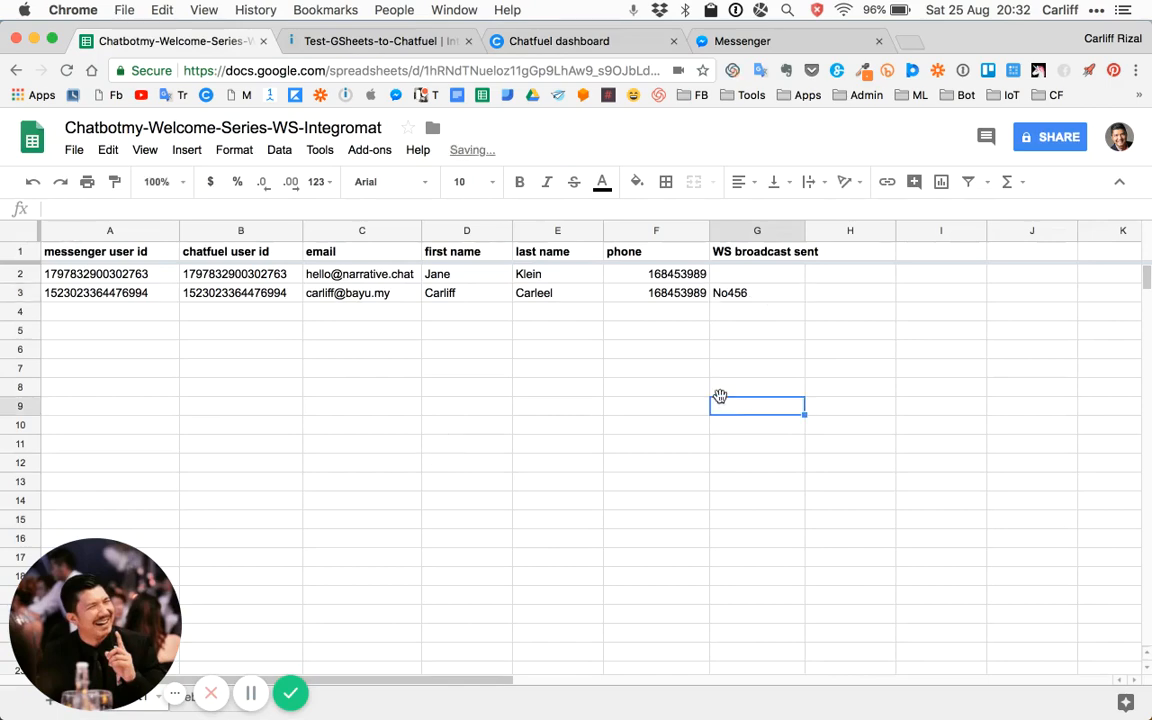
pyautogui.click(559, 41)
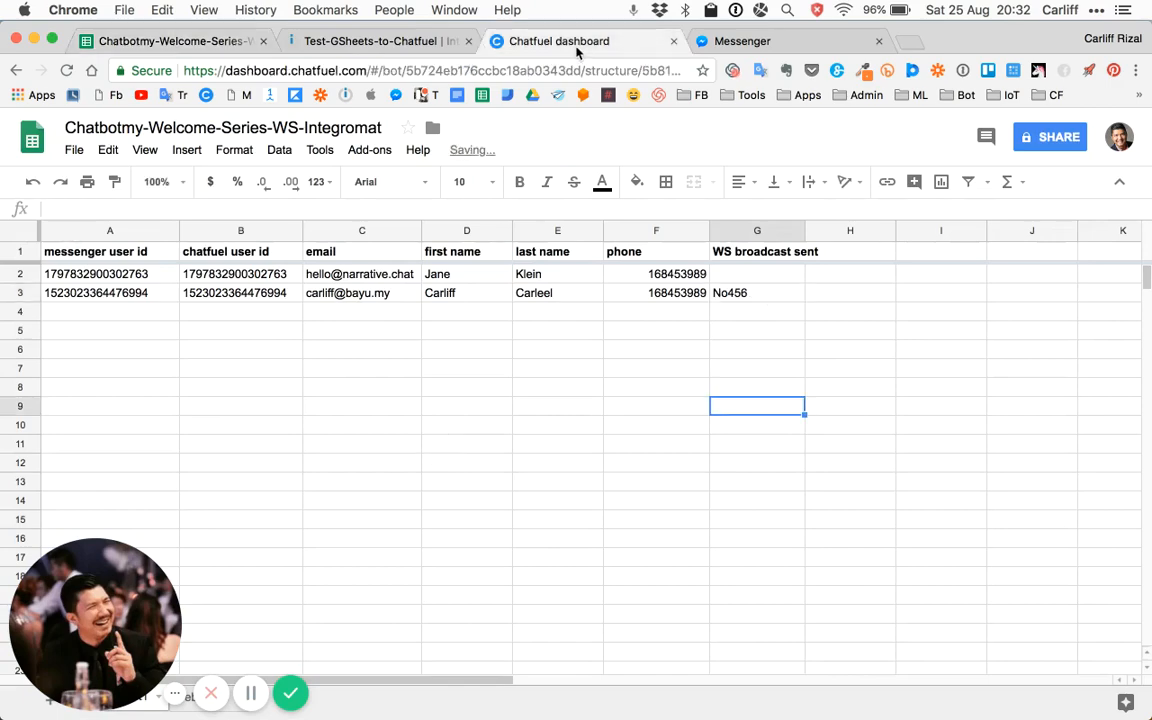
# Open the Test-GSheets-to-Chatfuel-1 block and launch its m.me link in Messenger
pyautogui.click(558, 41)
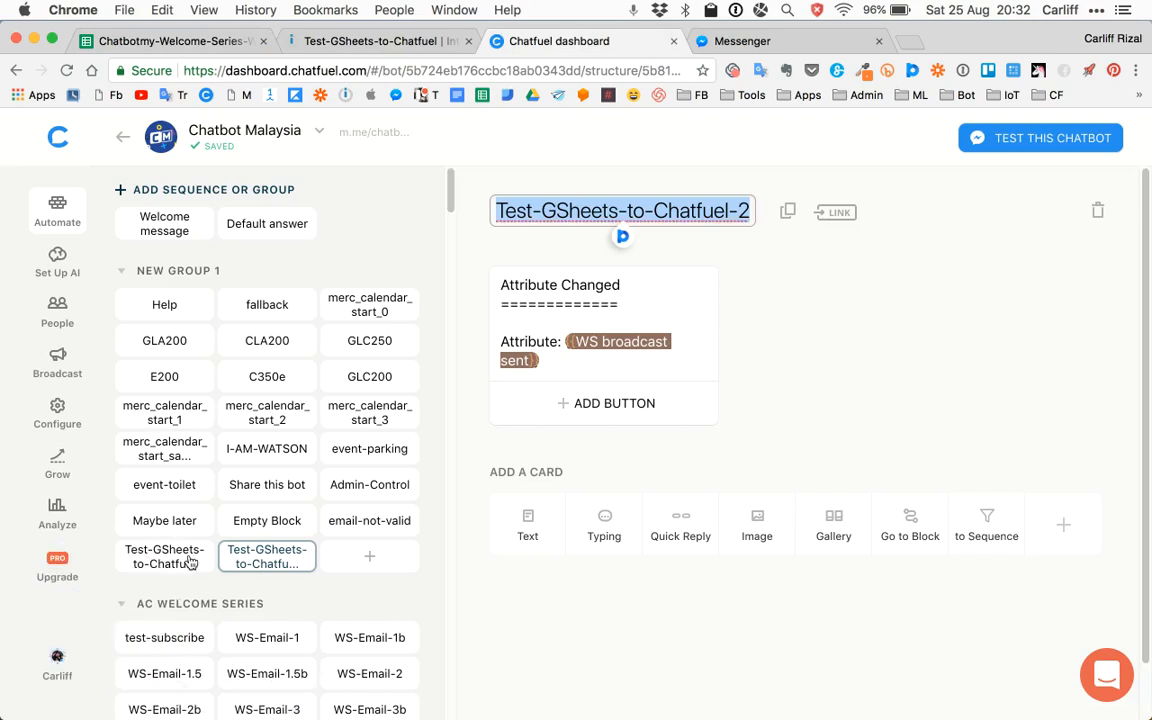
pyautogui.click(164, 556)
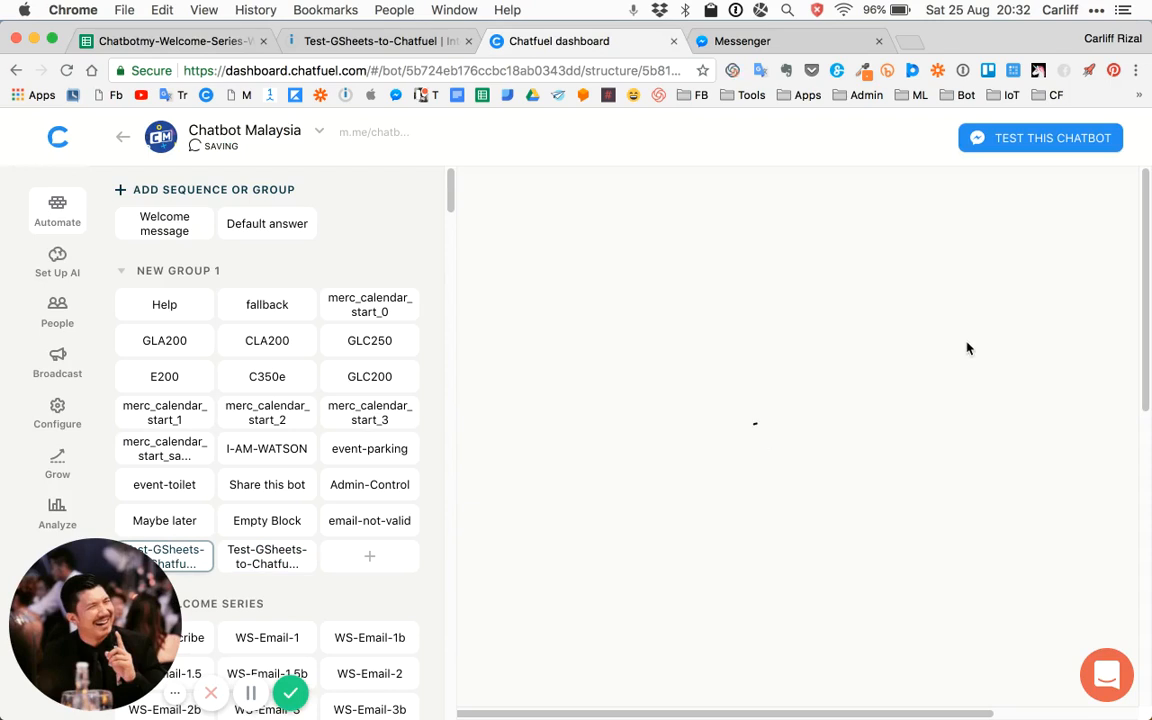
pyautogui.click(164, 557)
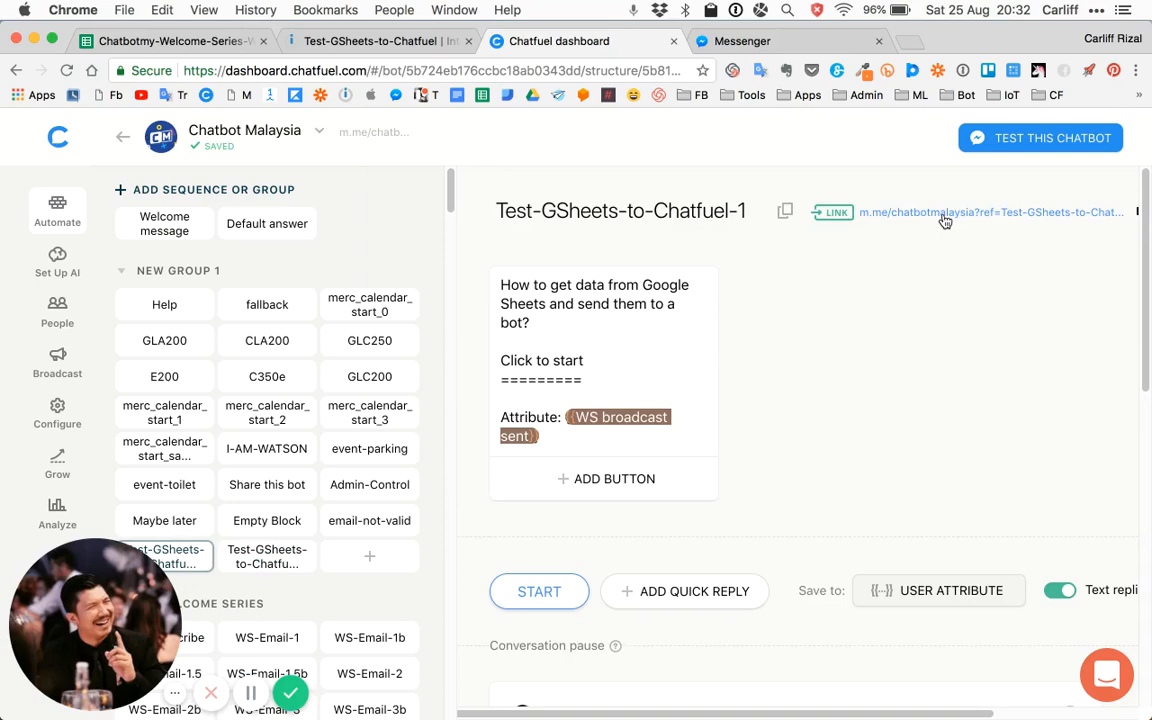
pyautogui.click(707, 41)
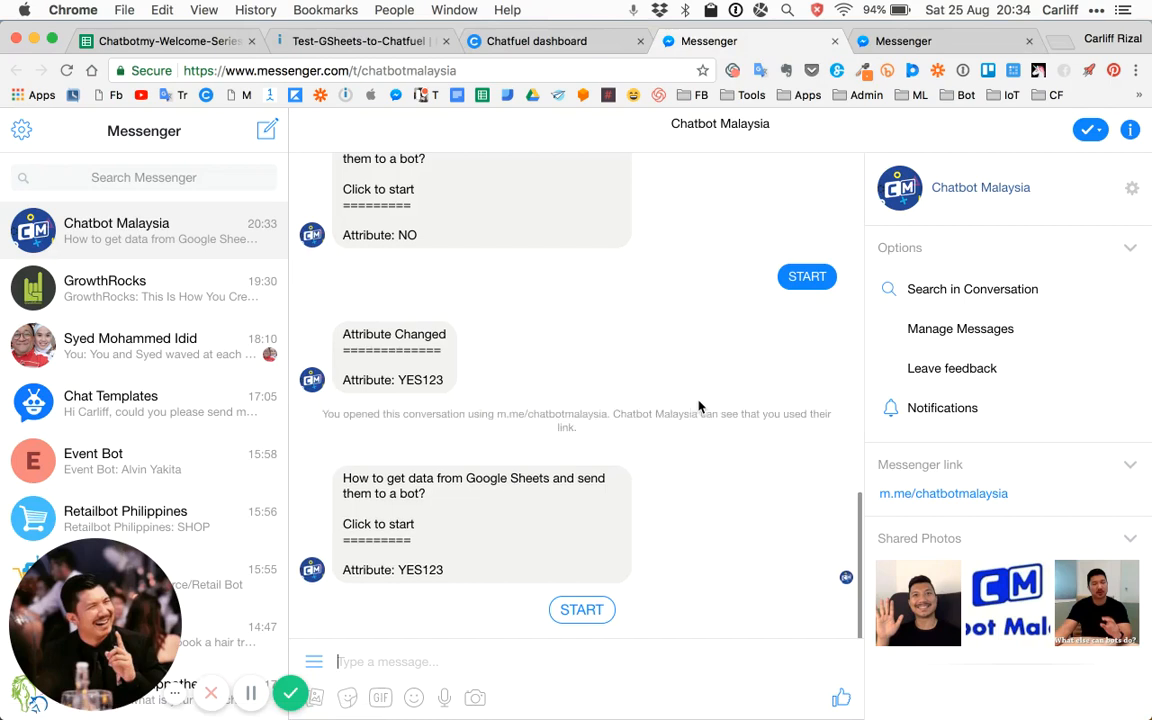
pyautogui.moveTo(698, 434)
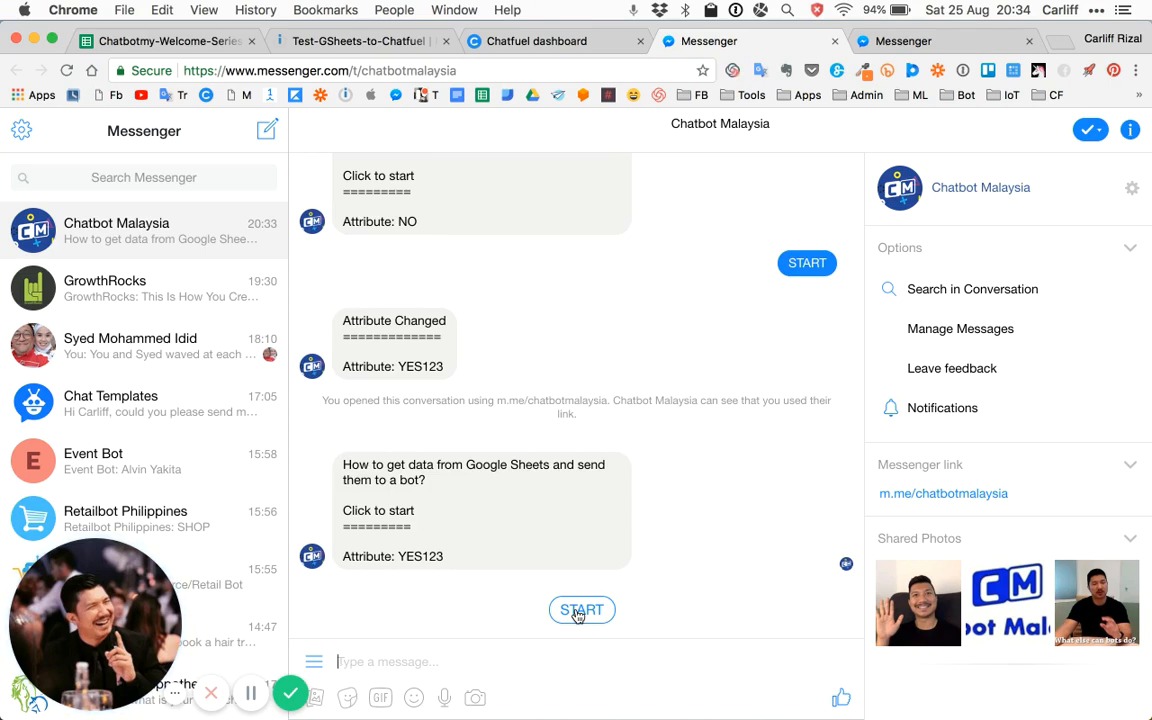
# Press START in Chatbot Malaysia to get the Attribute Changed reply showing No456
pyautogui.click(582, 610)
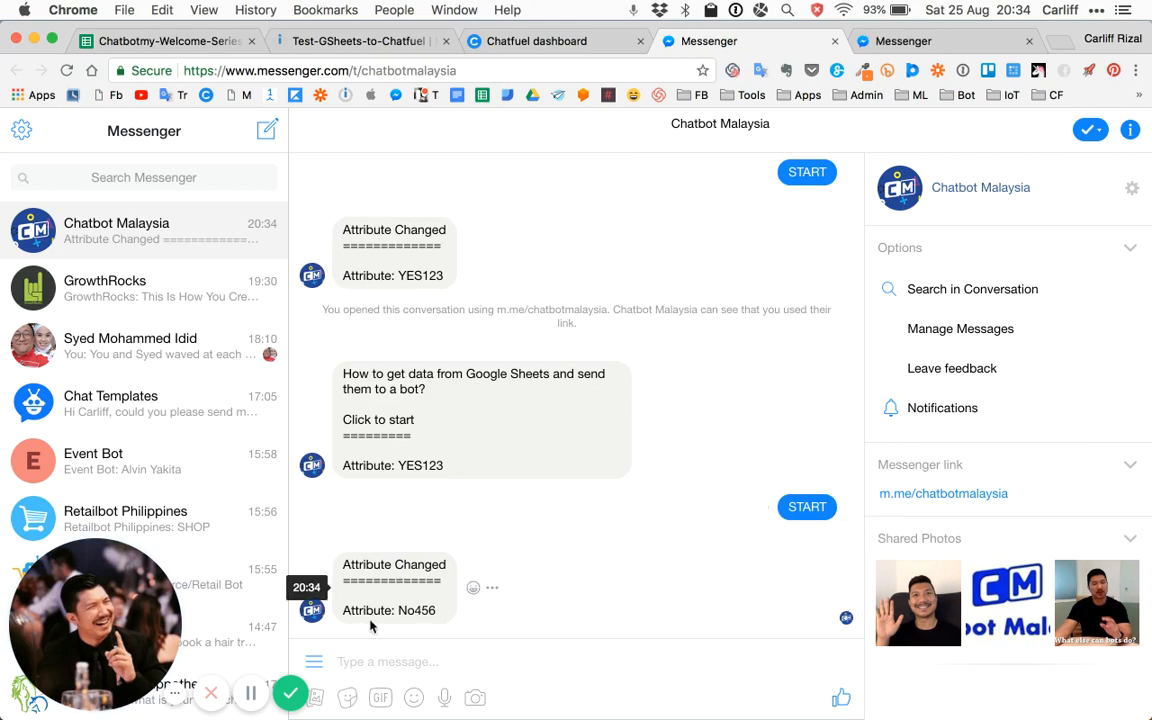
pyautogui.moveTo(743, 429)
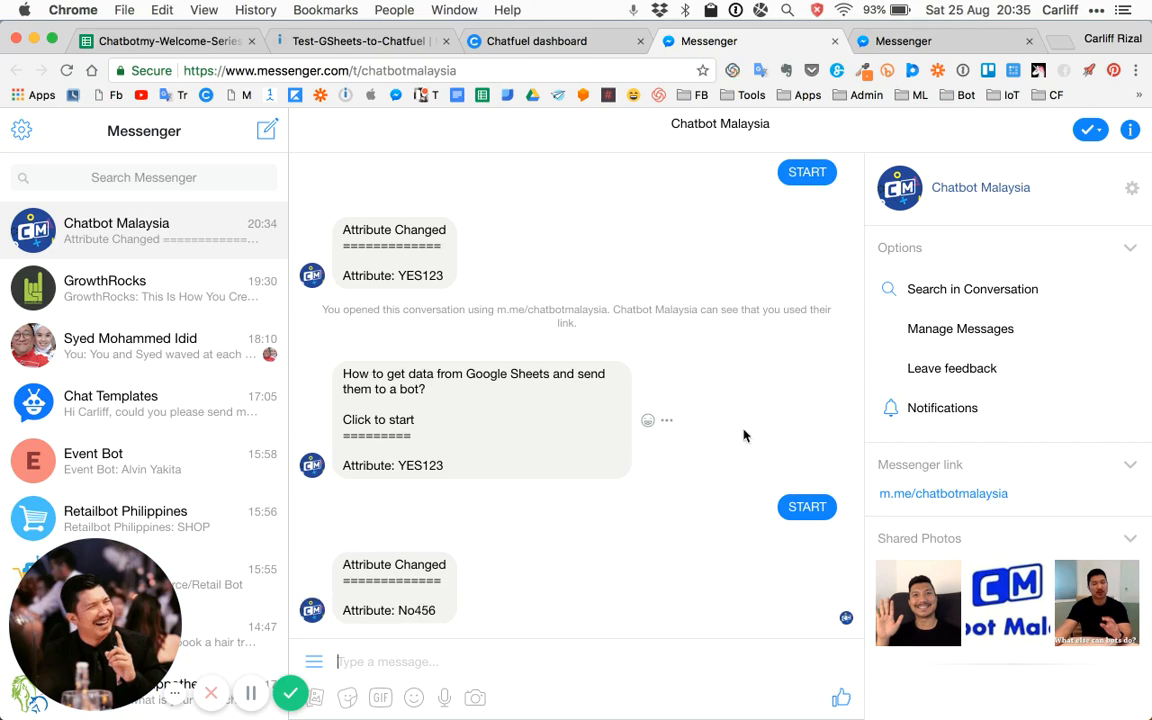
pyautogui.moveTo(575, 358)
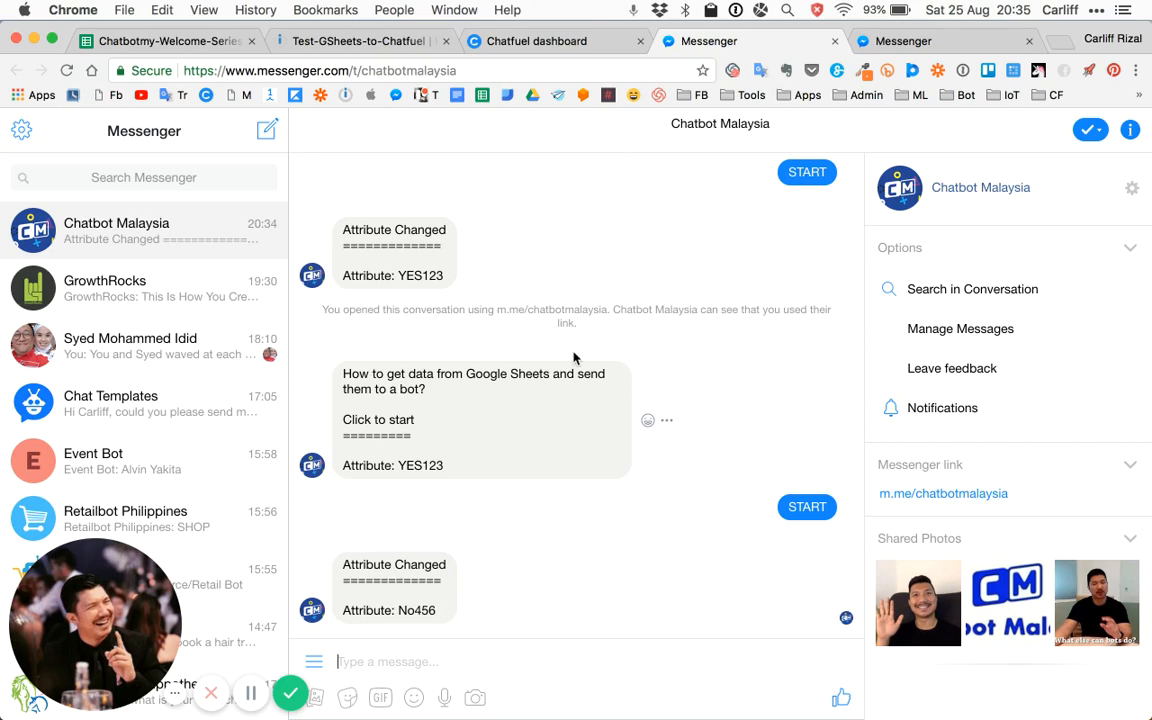
pyautogui.moveTo(727, 390)
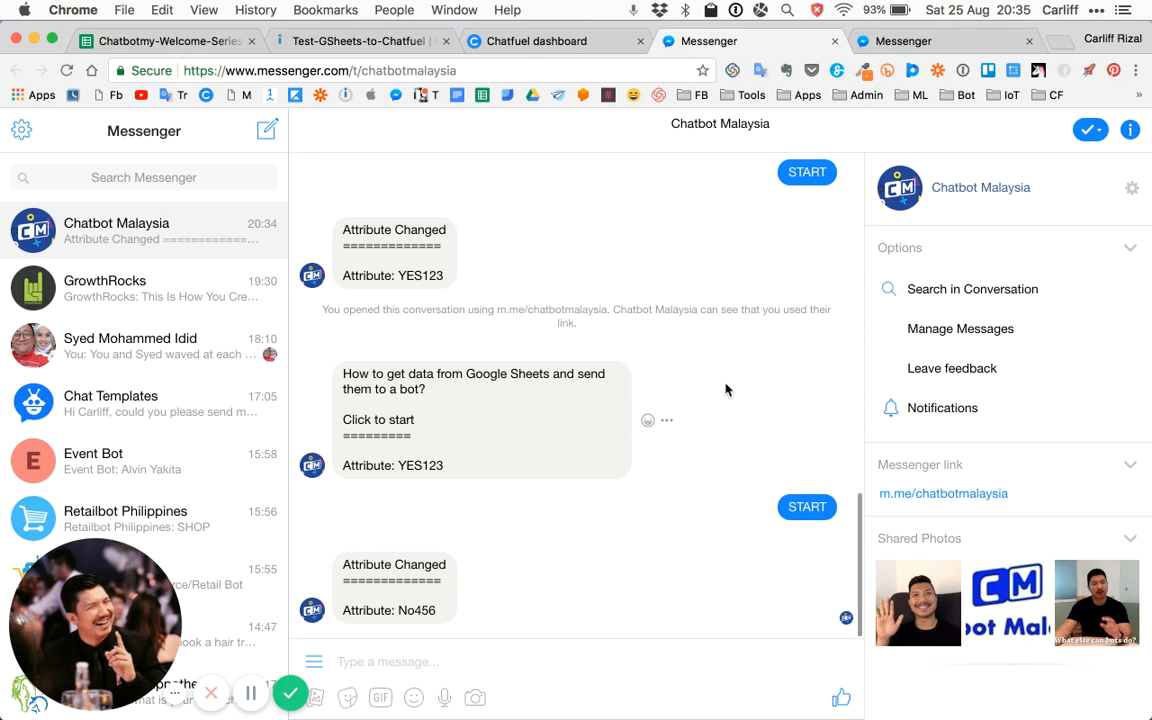
pyautogui.moveTo(290, 693)
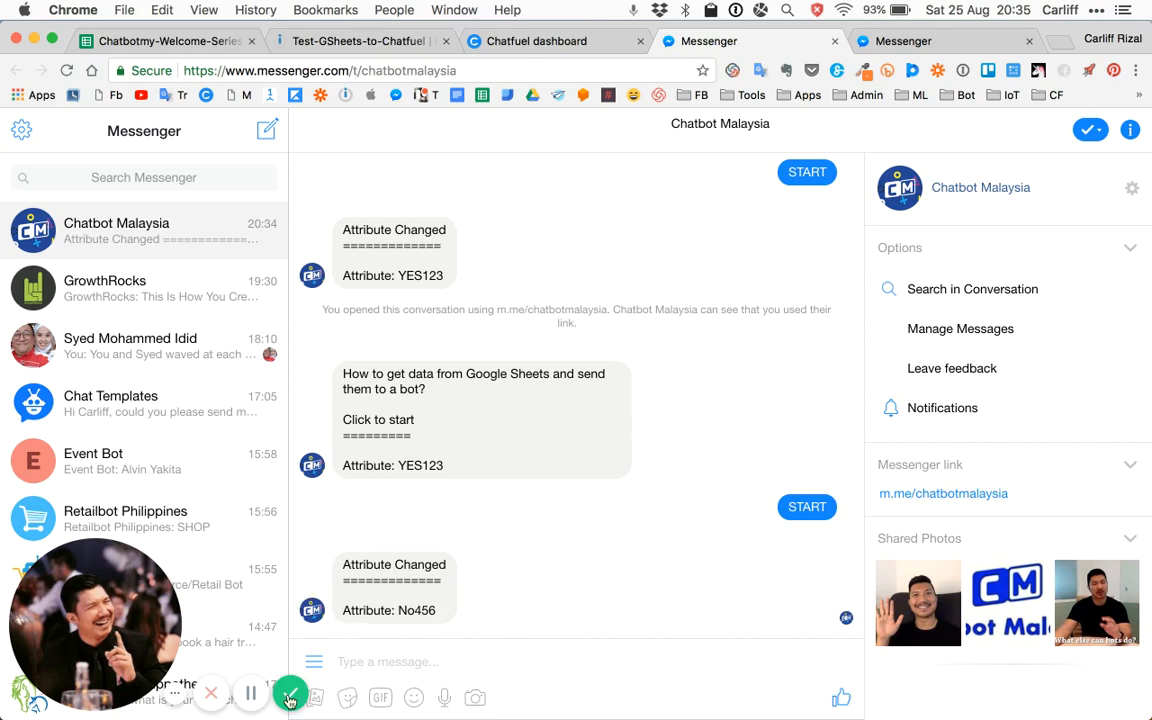